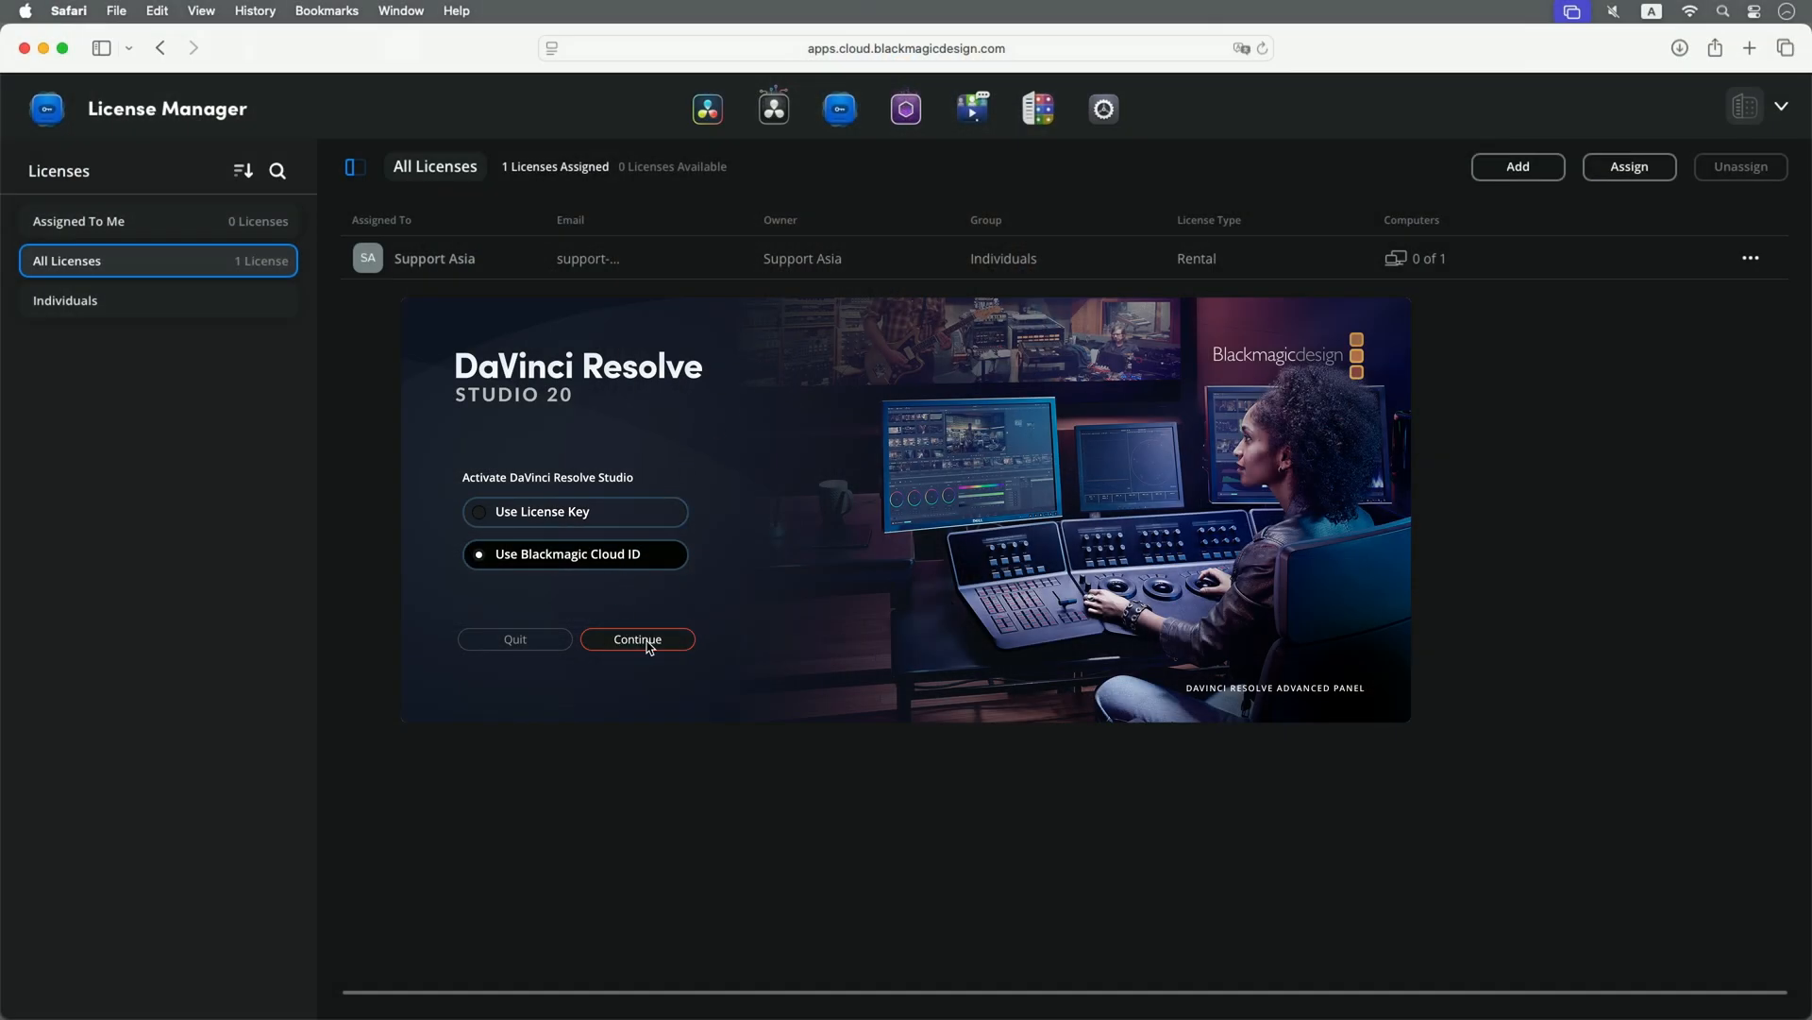
- Log in to the Blackmagic Cloud account with the entered password for Cloud ID activation
{"action": "left_click", "coordinate": [637, 640]}
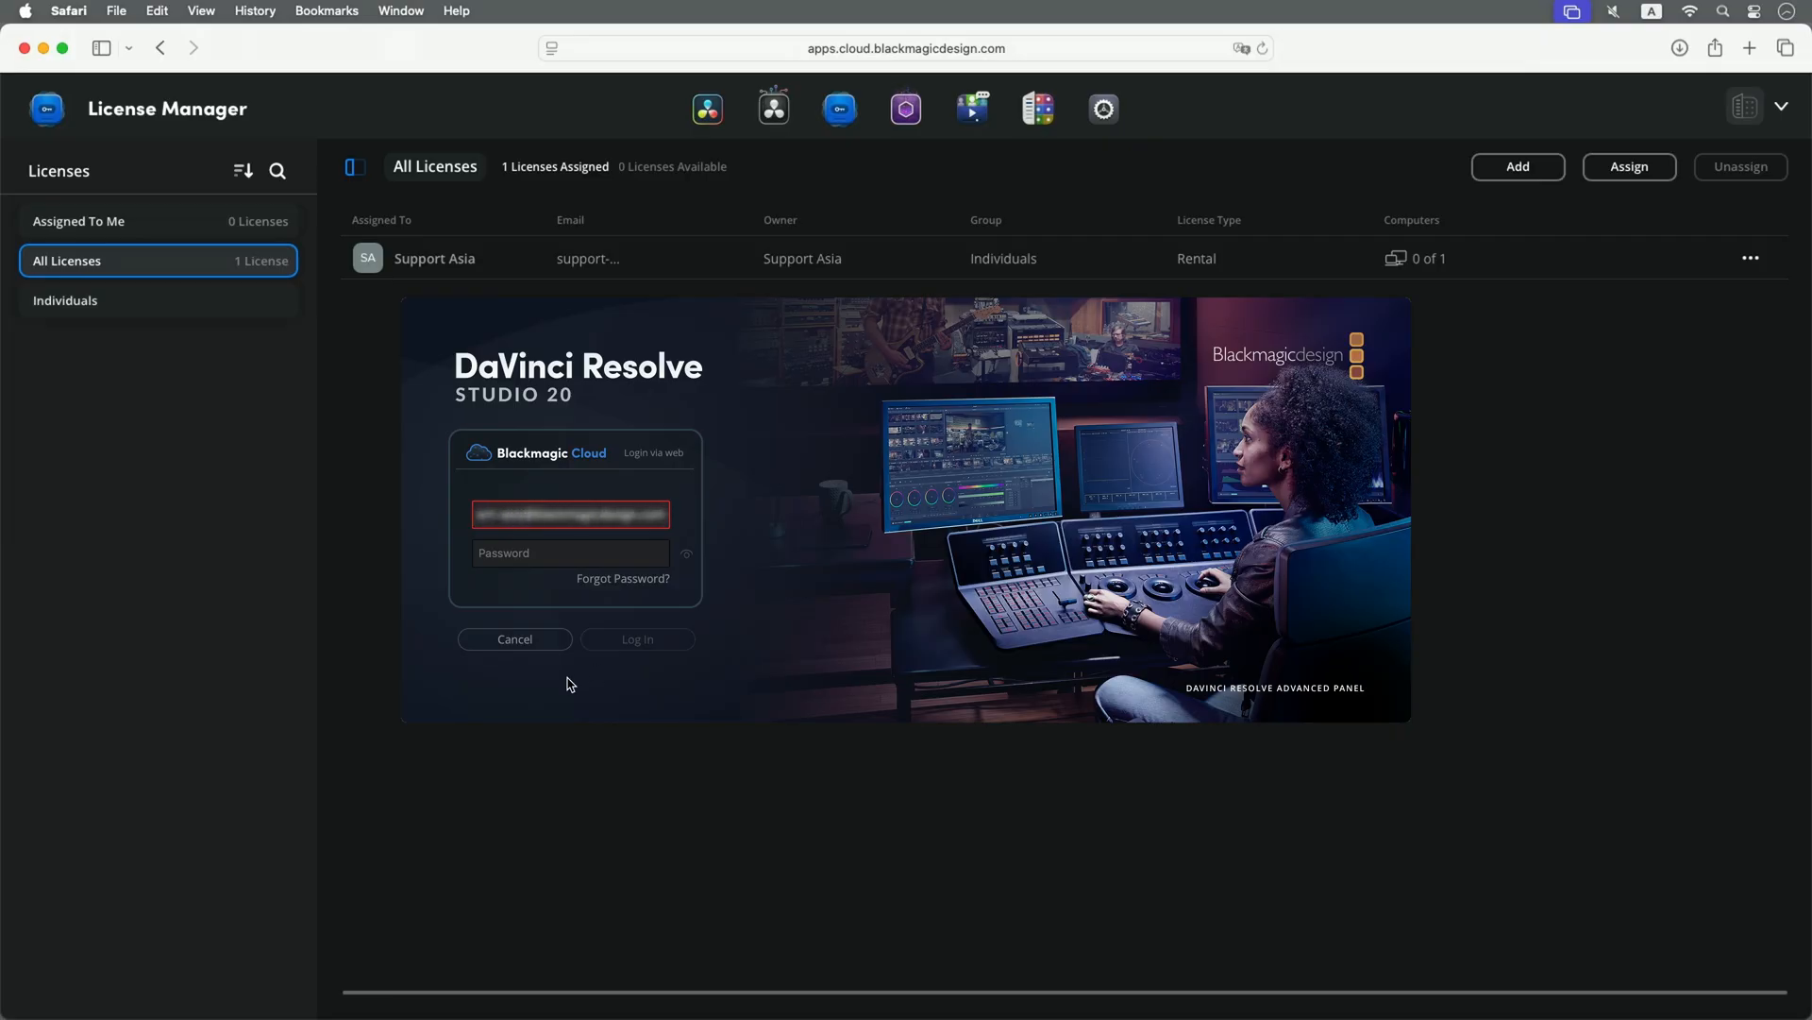
{"action": "type", "text": "••••••••"}
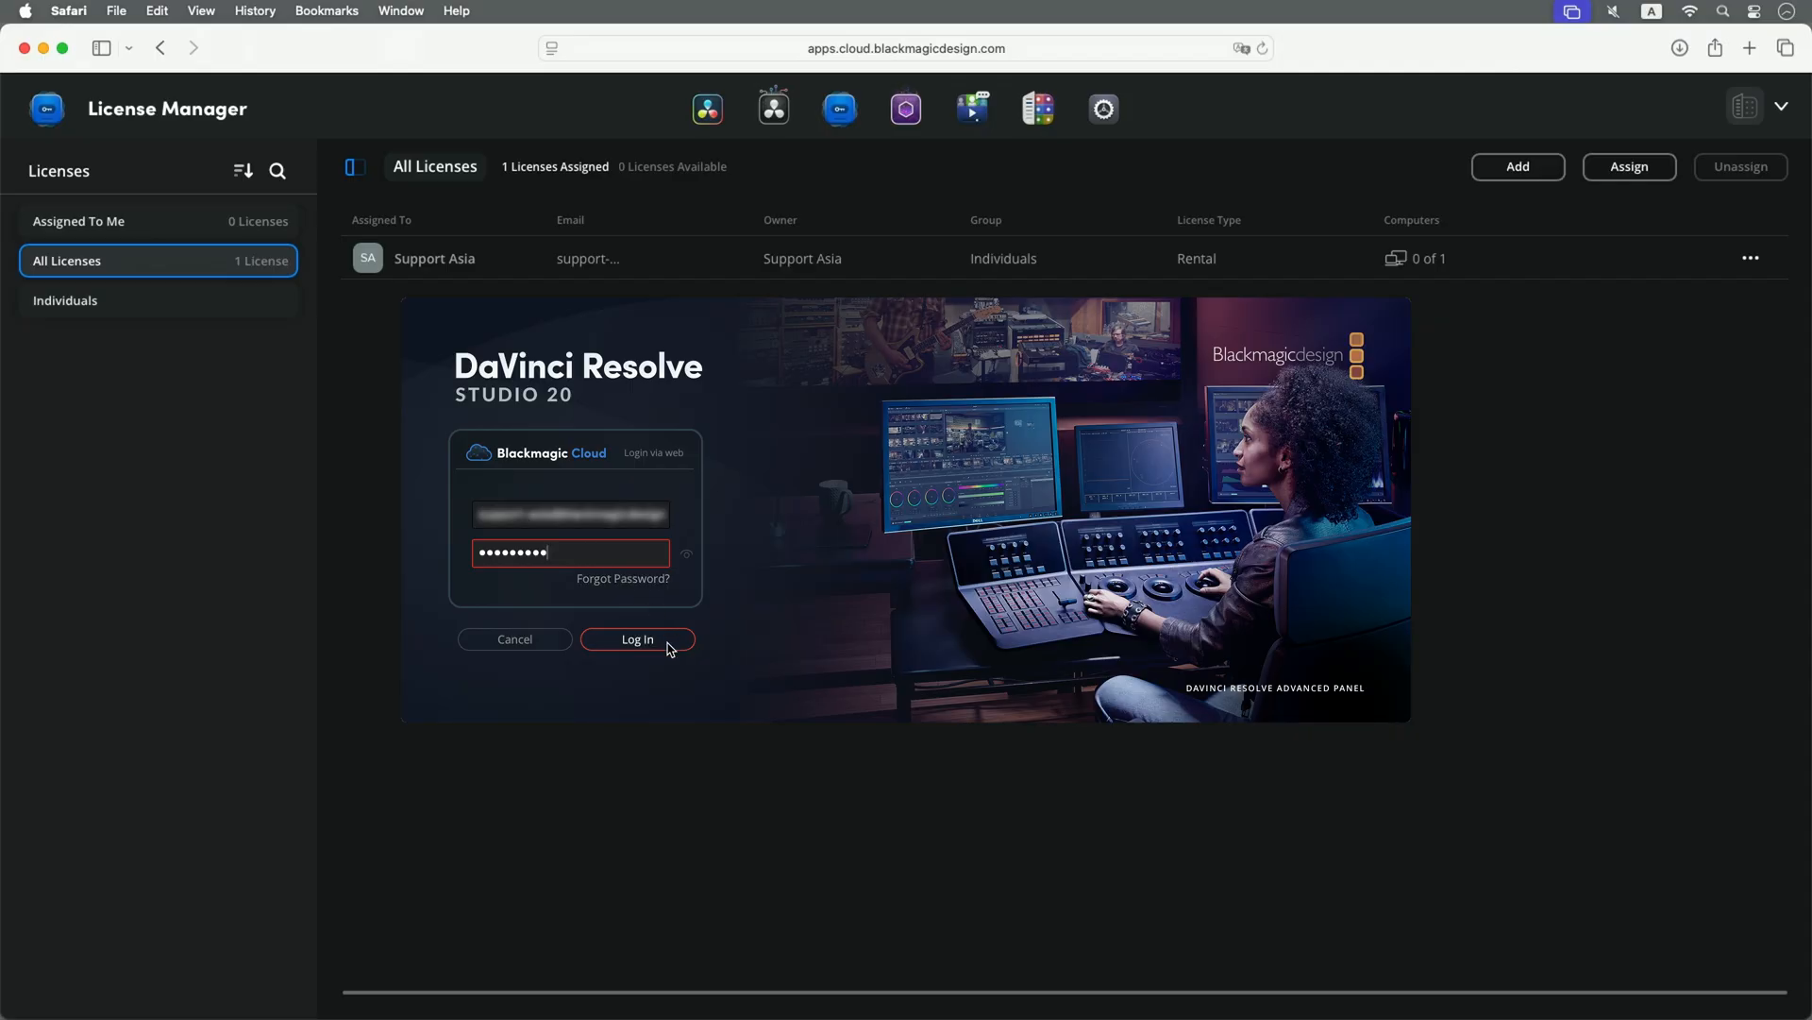
{"action": "left_click", "coordinate": [636, 640]}
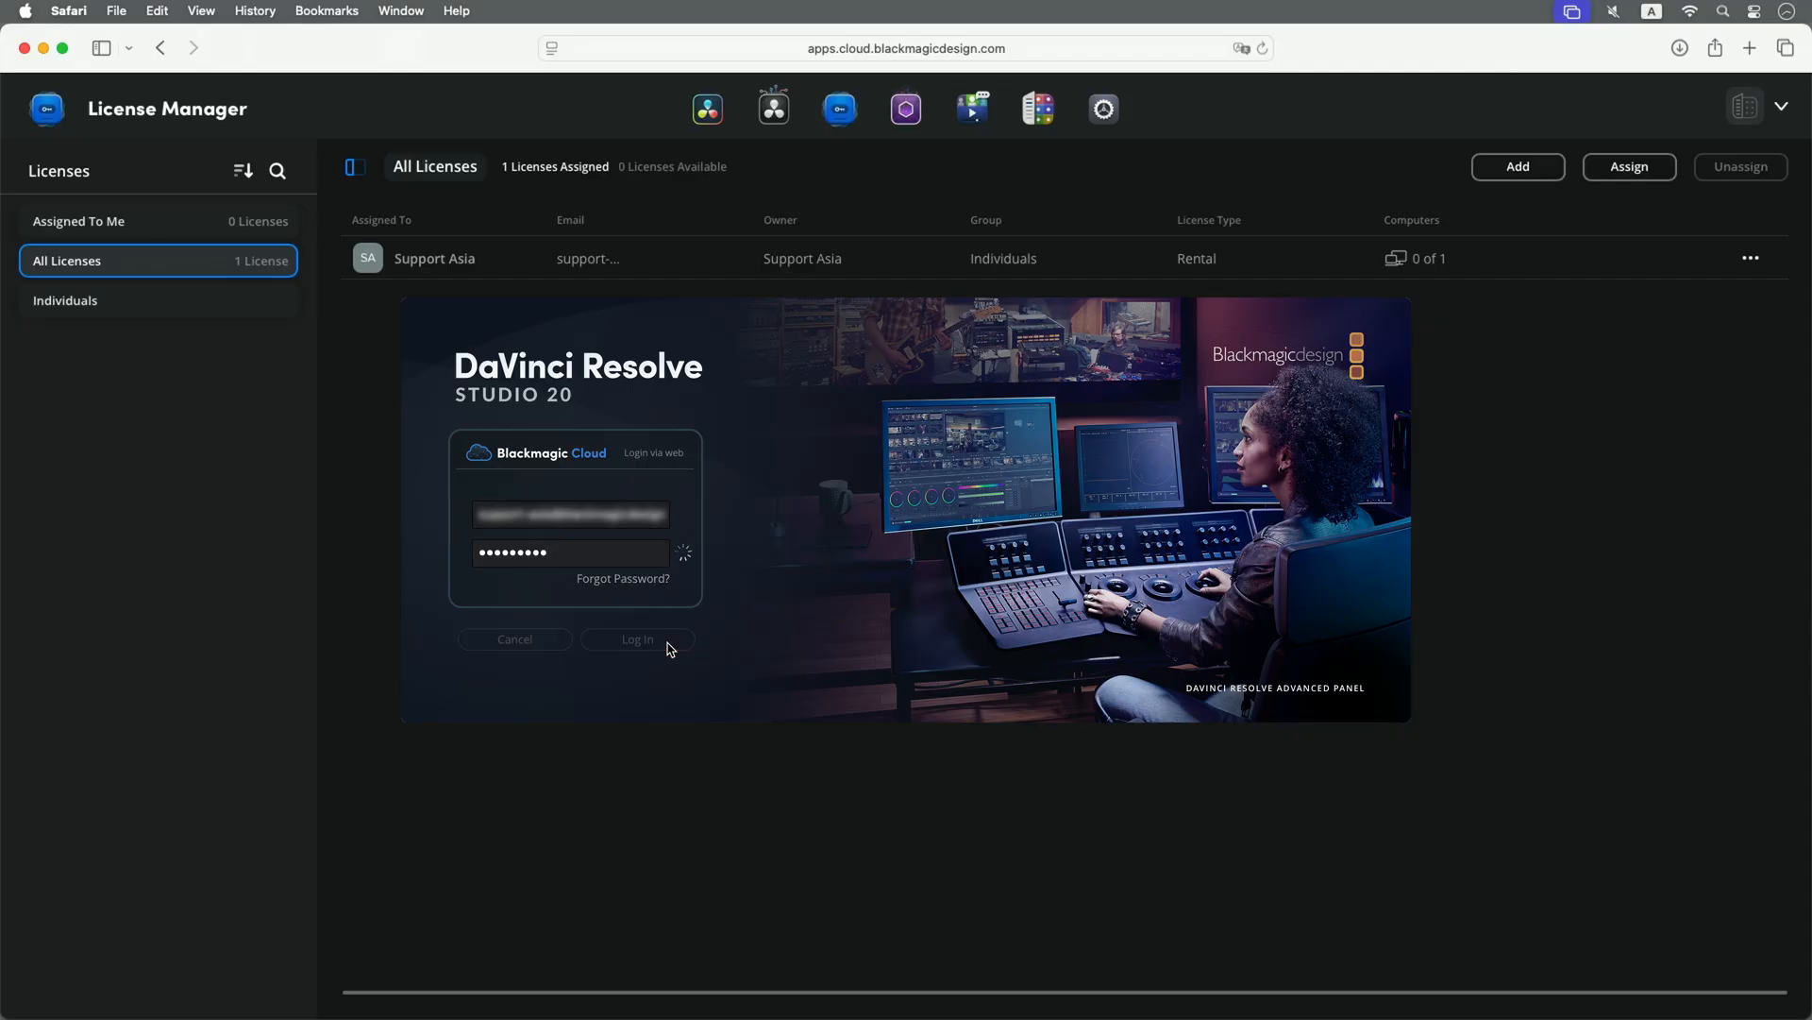
{"action": "left_click", "coordinate": [636, 641]}
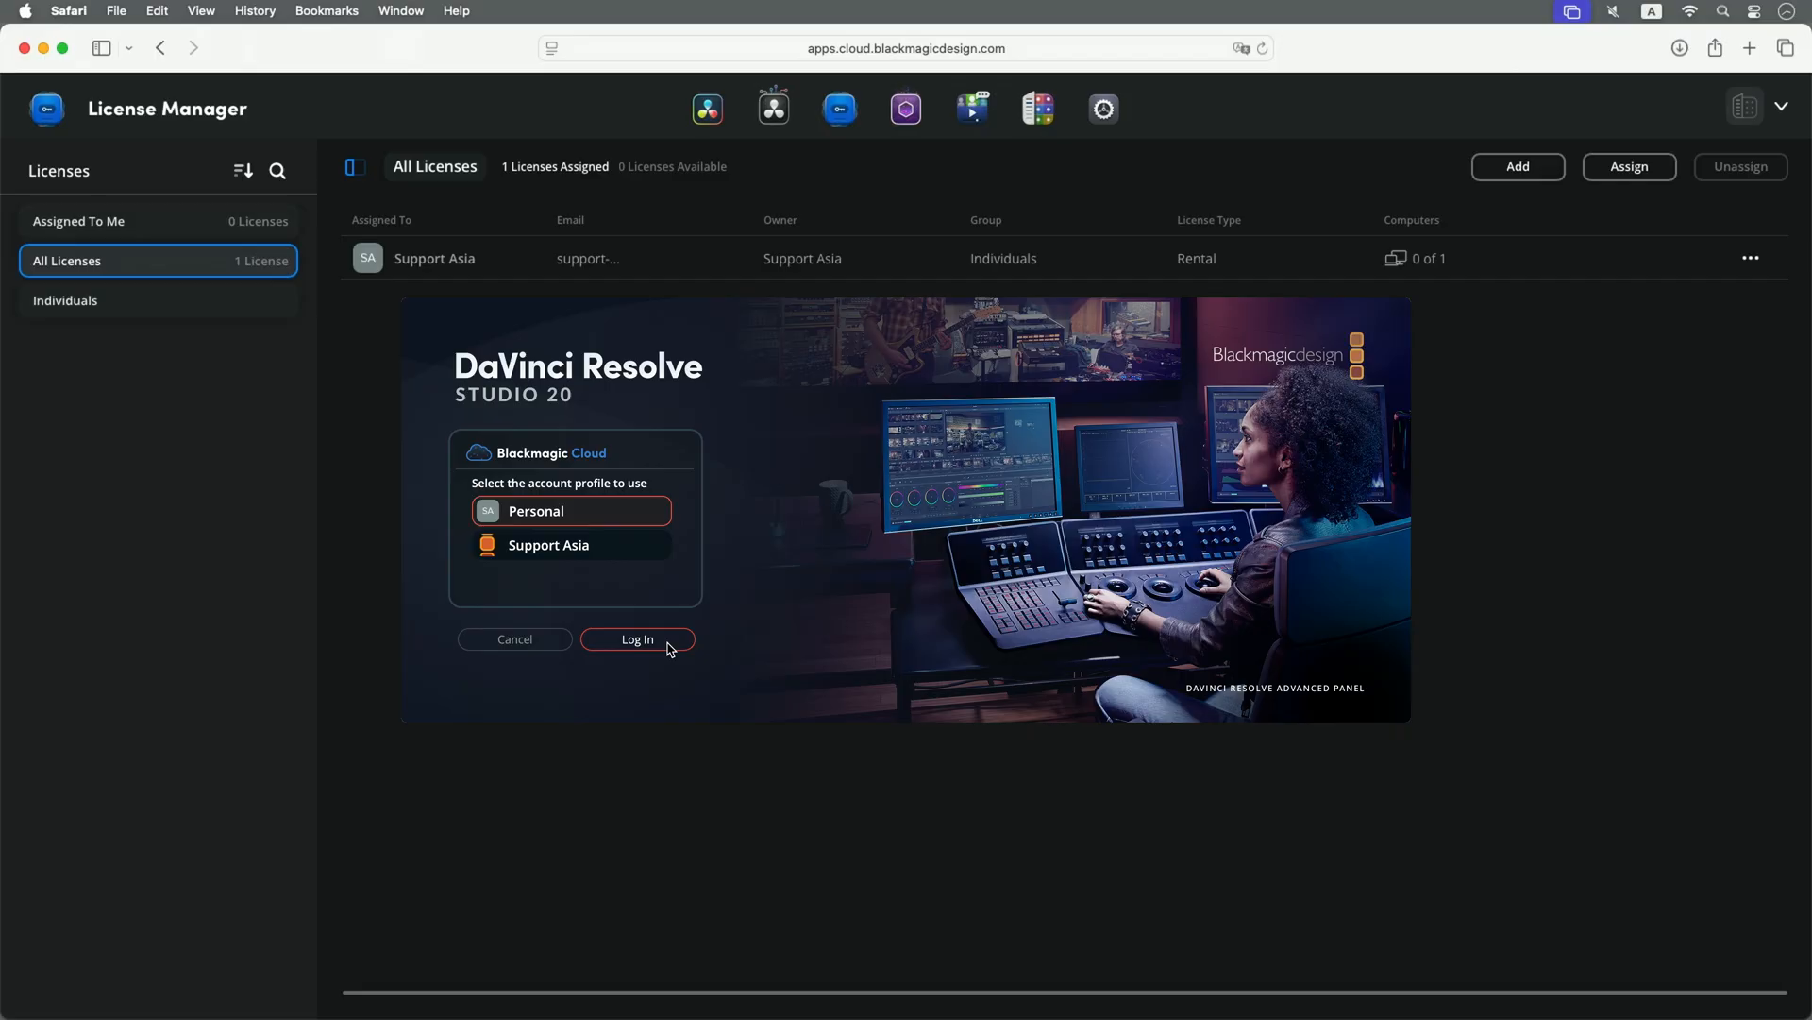
- Activate the Studio license under the Support Asia profile and acknowledge the success message
{"action": "left_click", "coordinate": [570, 543]}
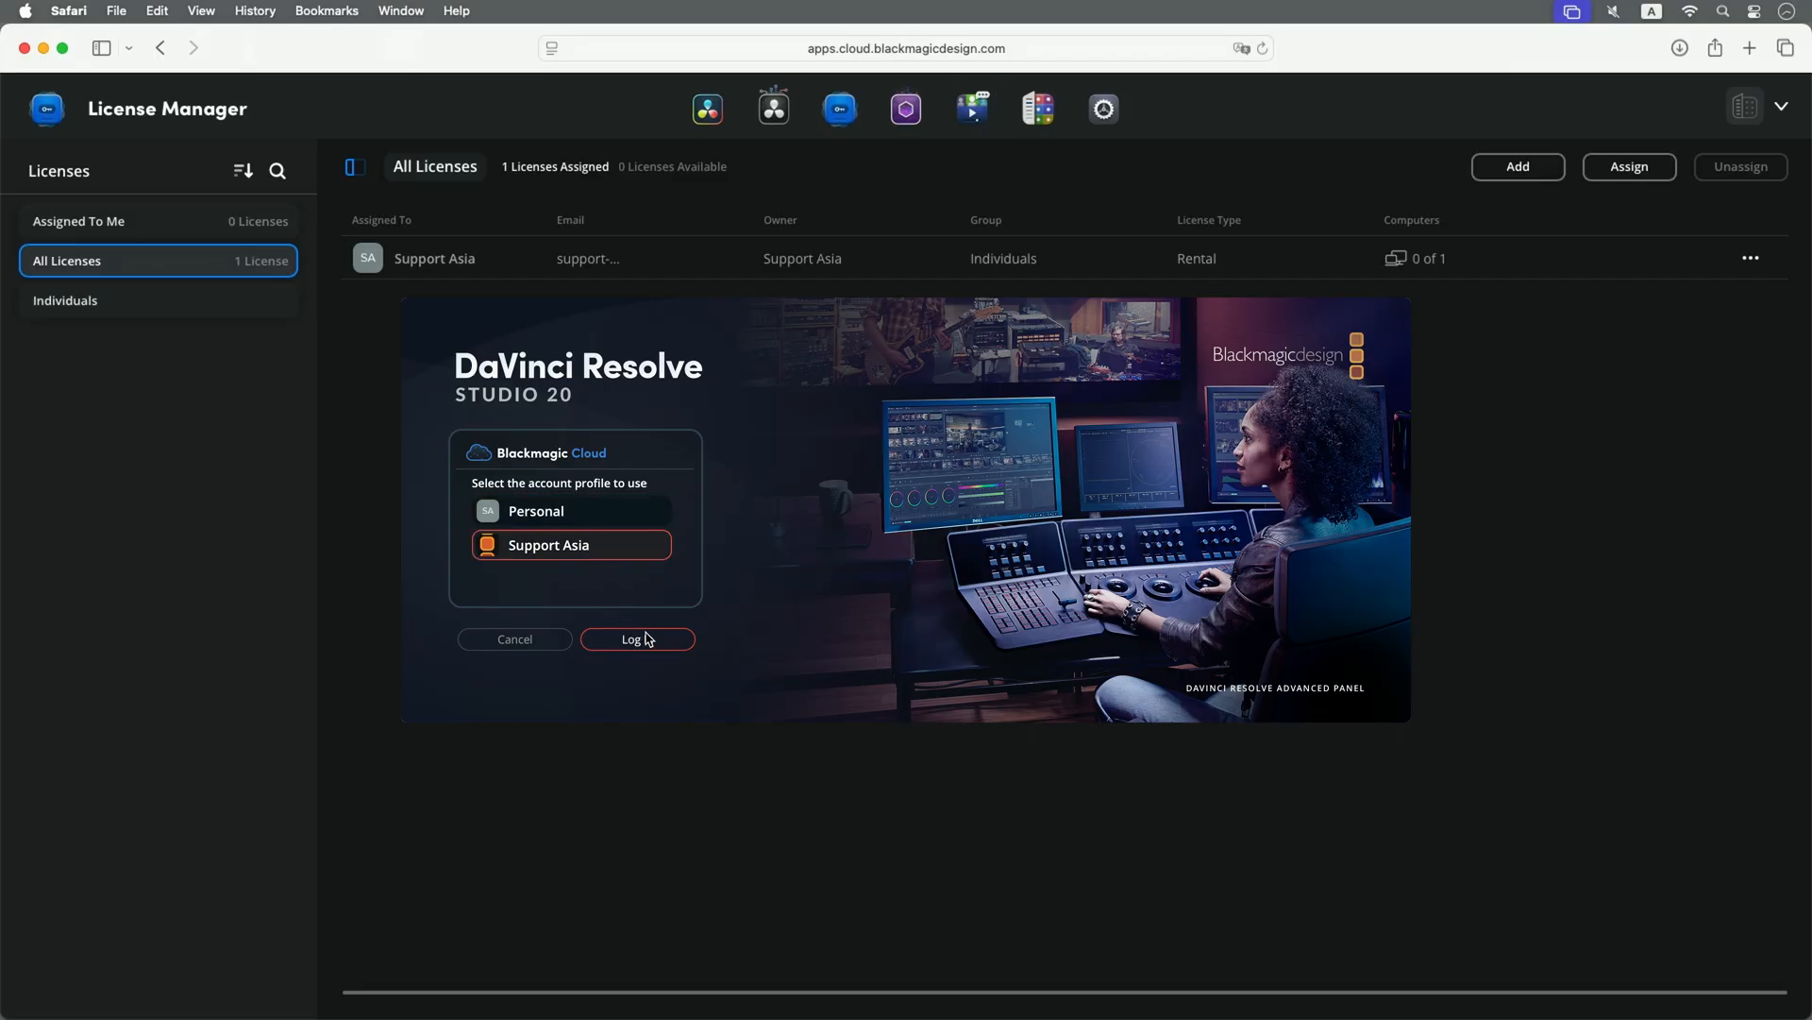
{"action": "mouse_move", "coordinate": [655, 642]}
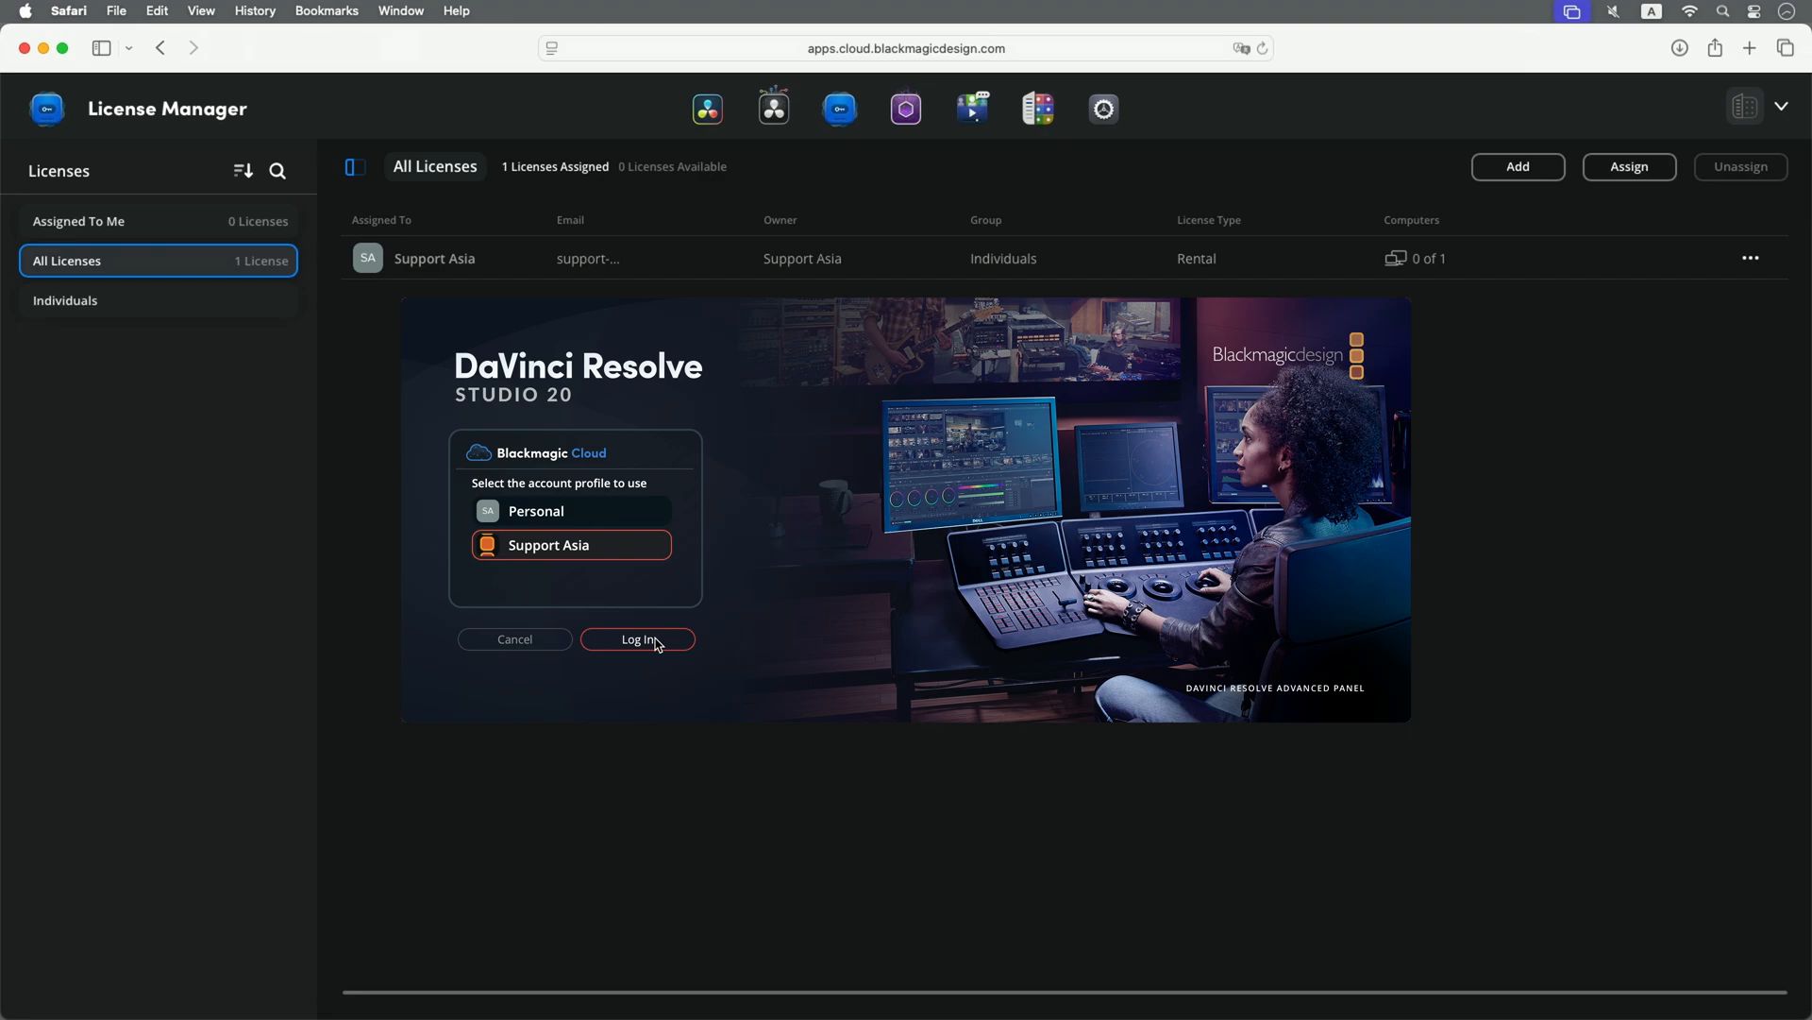
{"action": "left_click", "coordinate": [636, 640]}
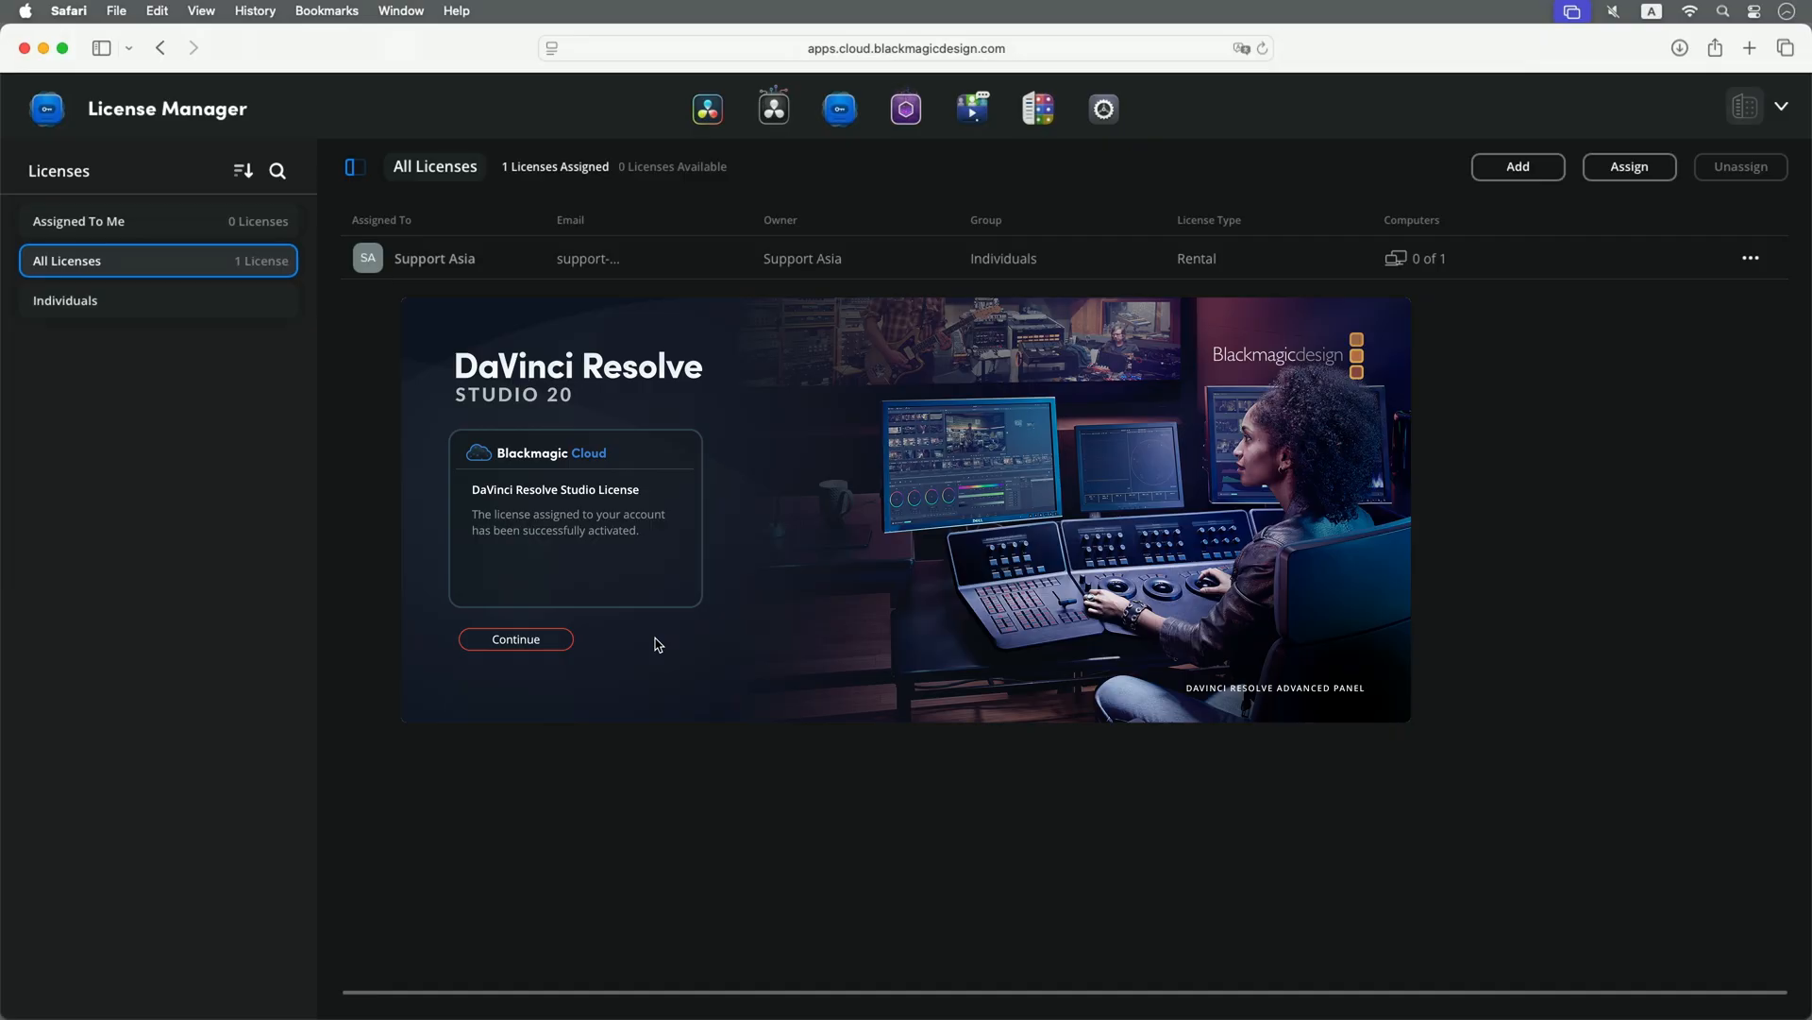
{"action": "mouse_move", "coordinate": [521, 648]}
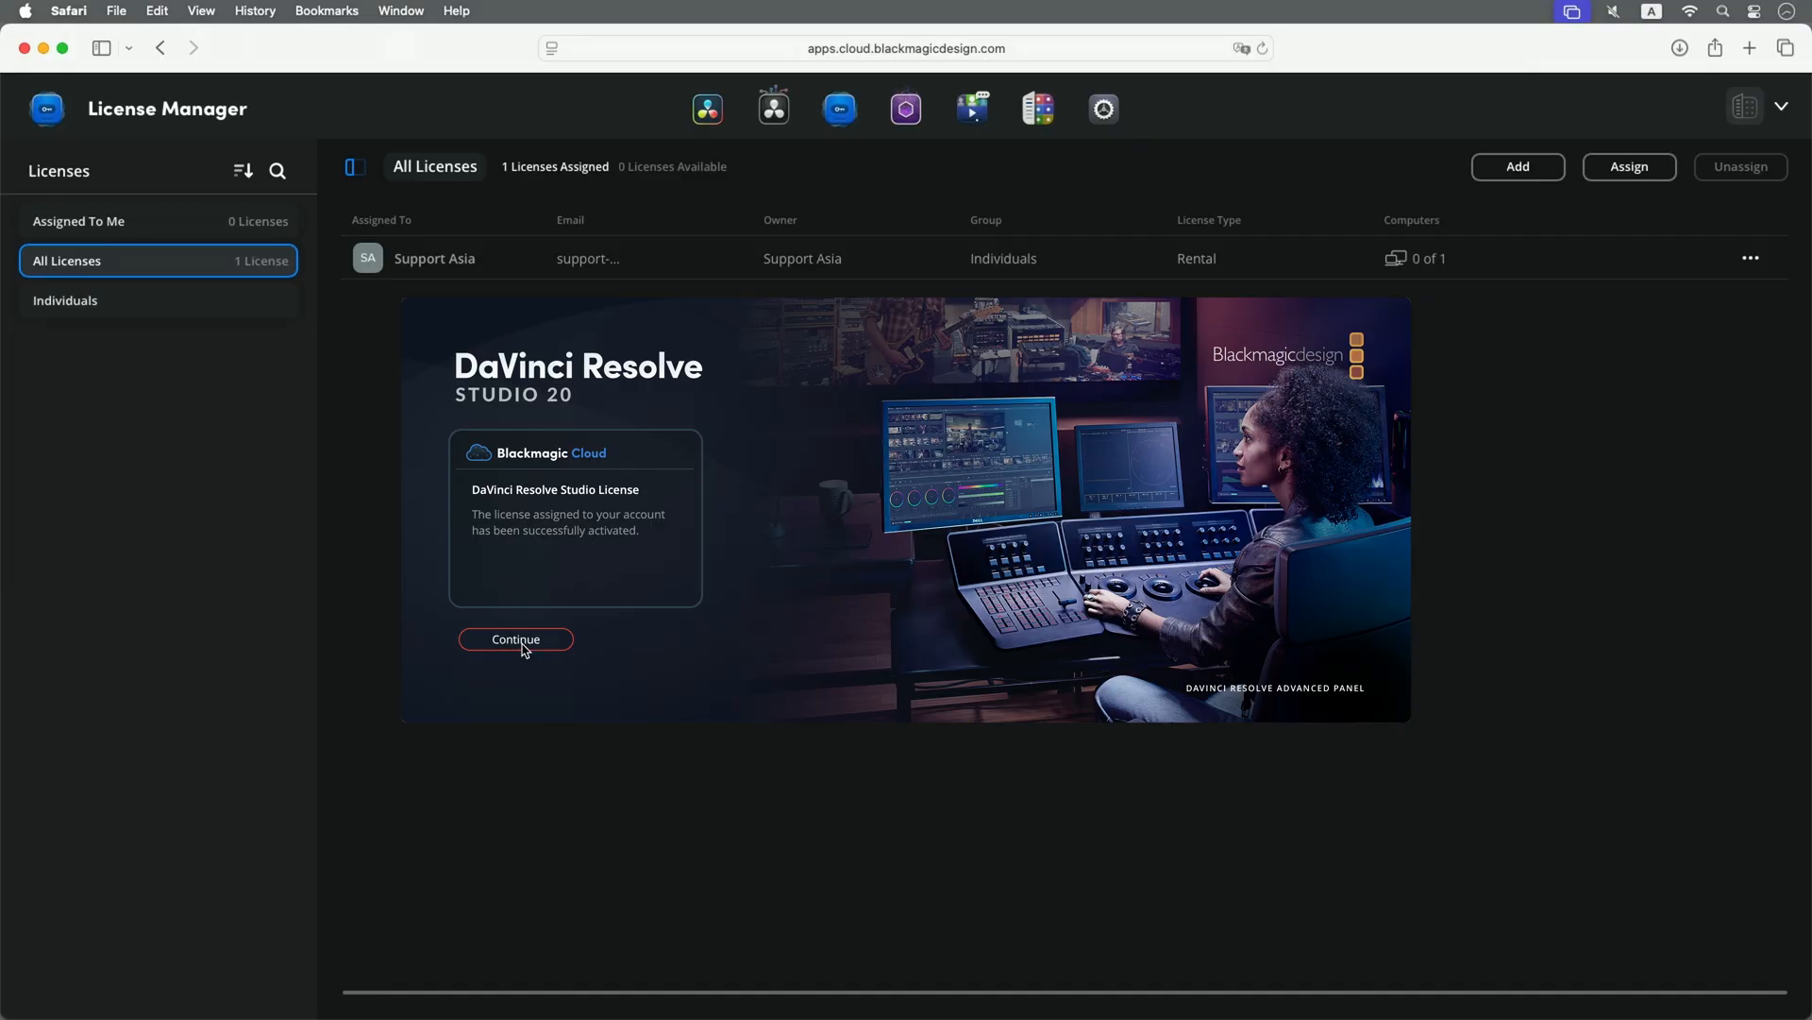
{"action": "left_click", "coordinate": [516, 640]}
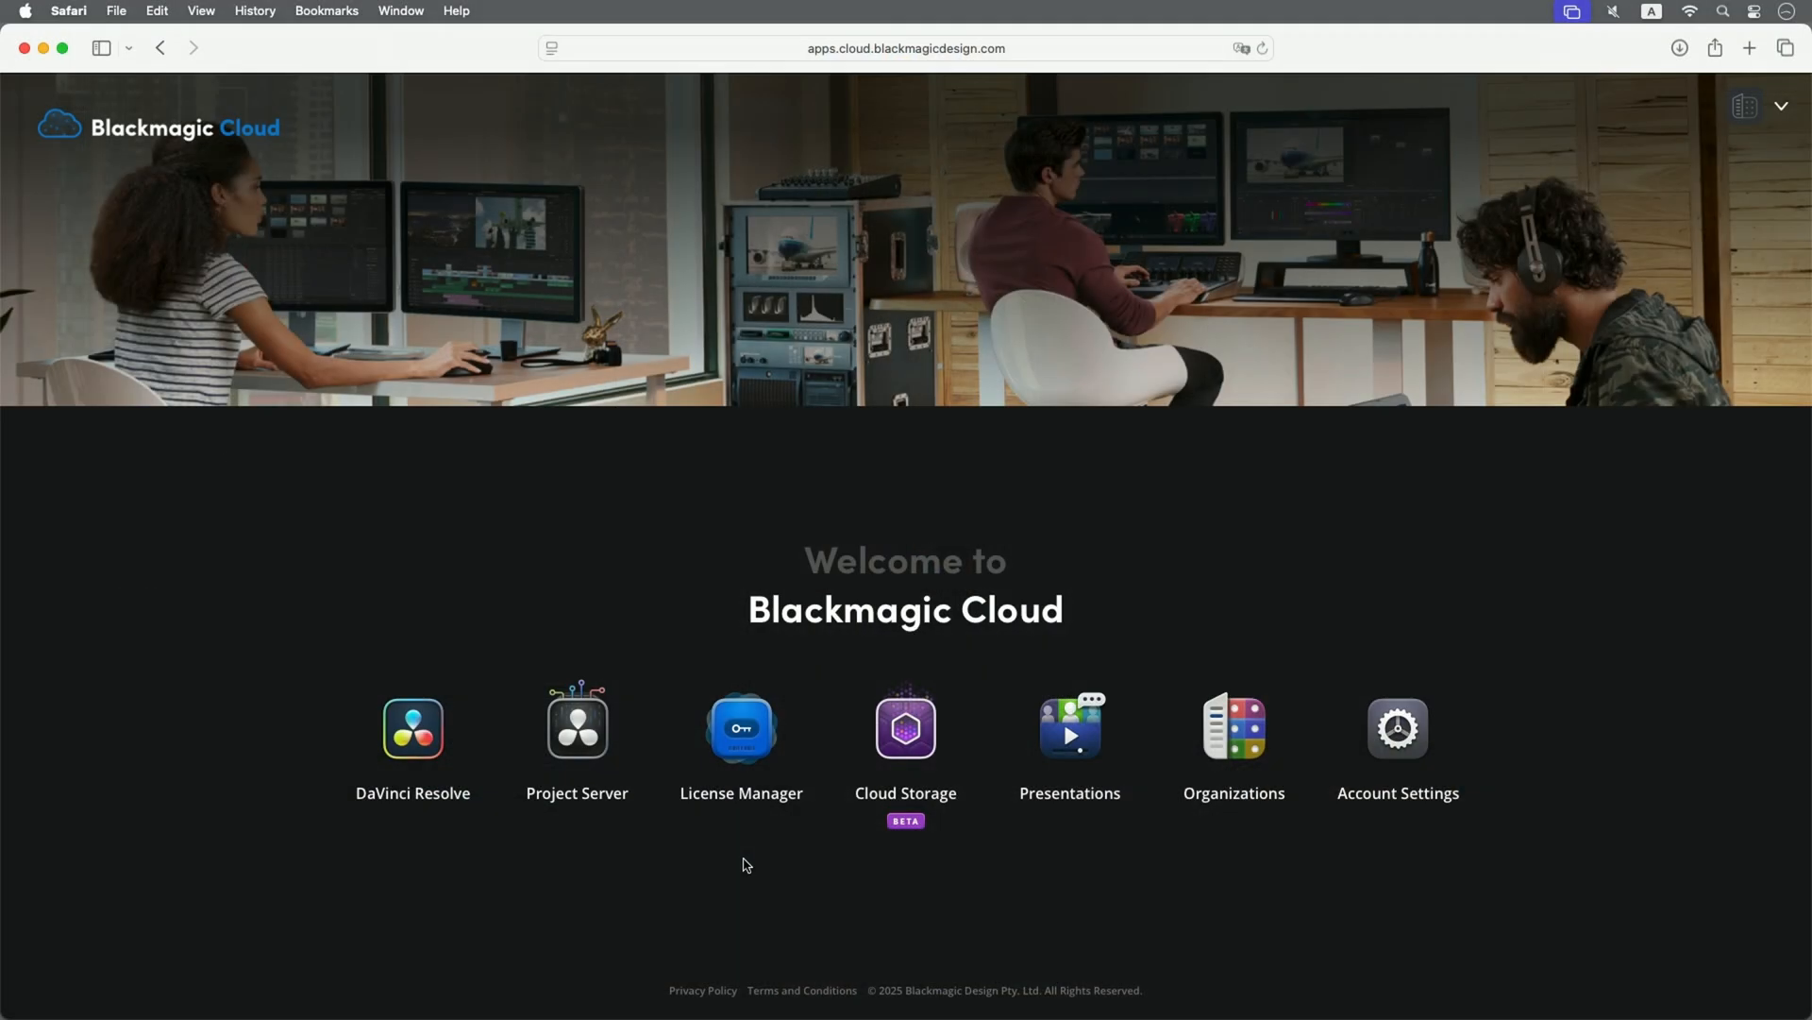
- Show the Individuals list in License Manager and select the Support Asia rental license (1 of 1 in use)
{"action": "left_click", "coordinate": [740, 727]}
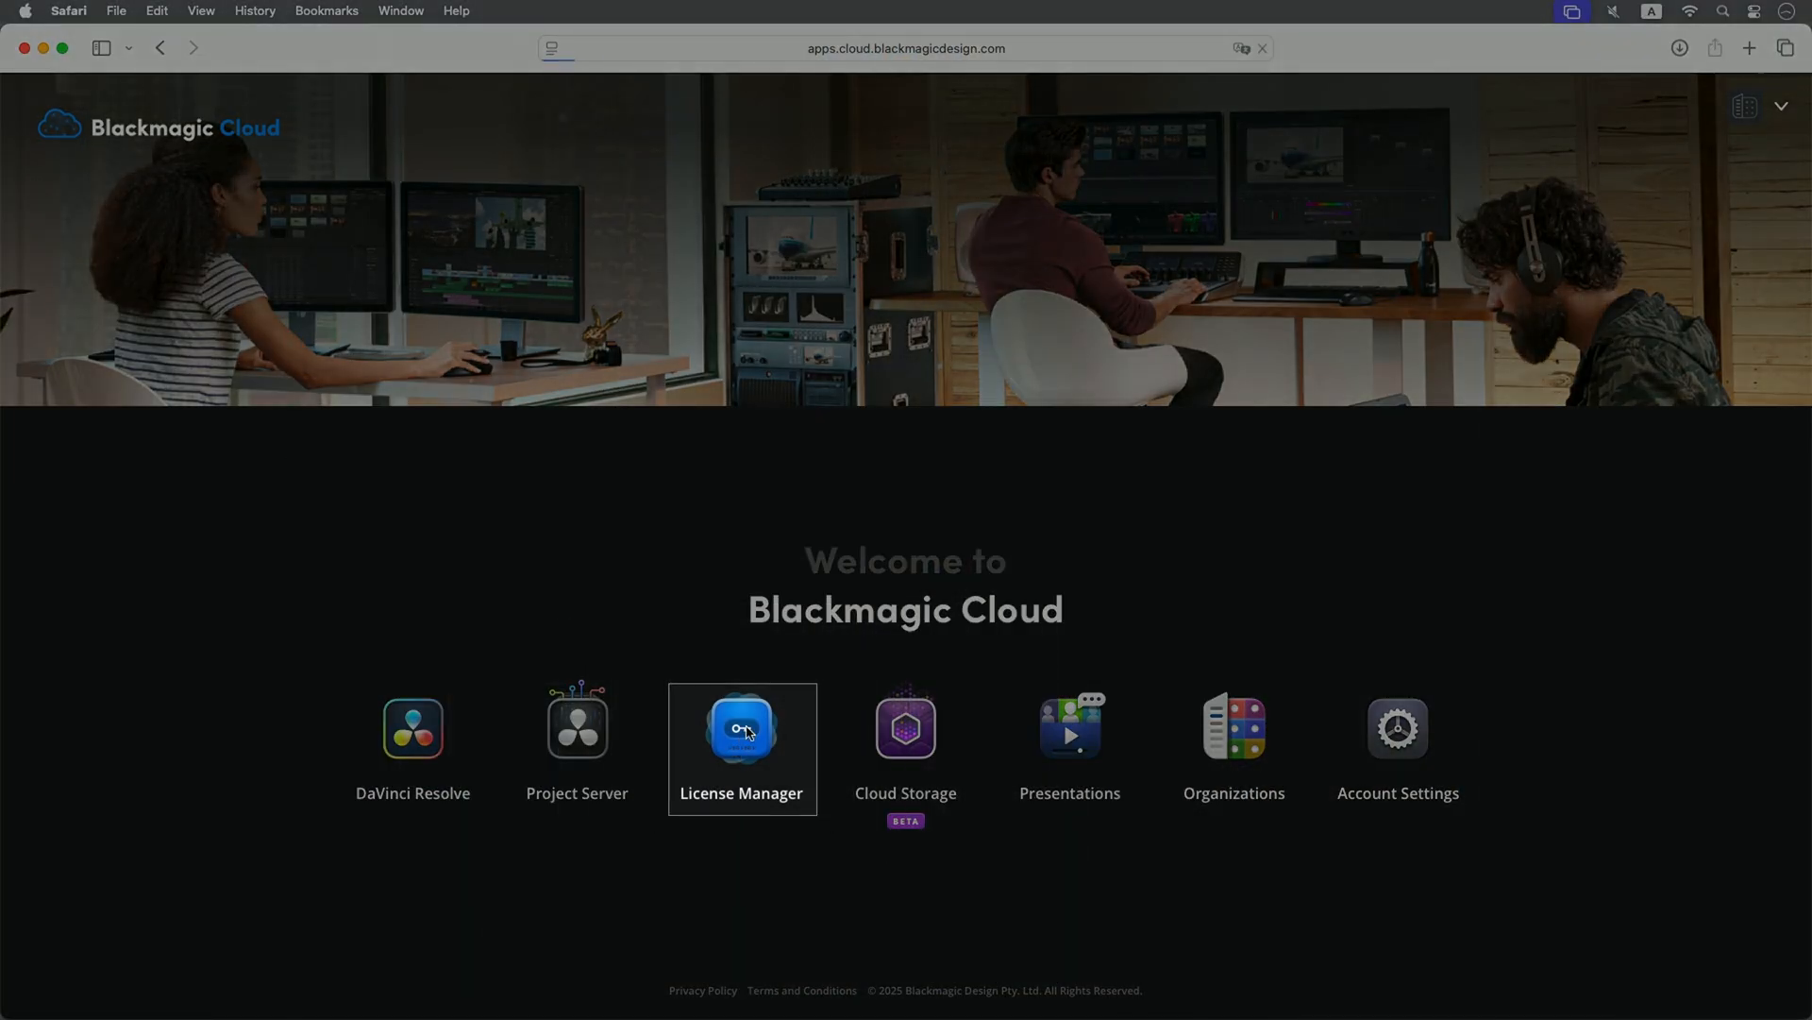
{"action": "left_click", "coordinate": [740, 728]}
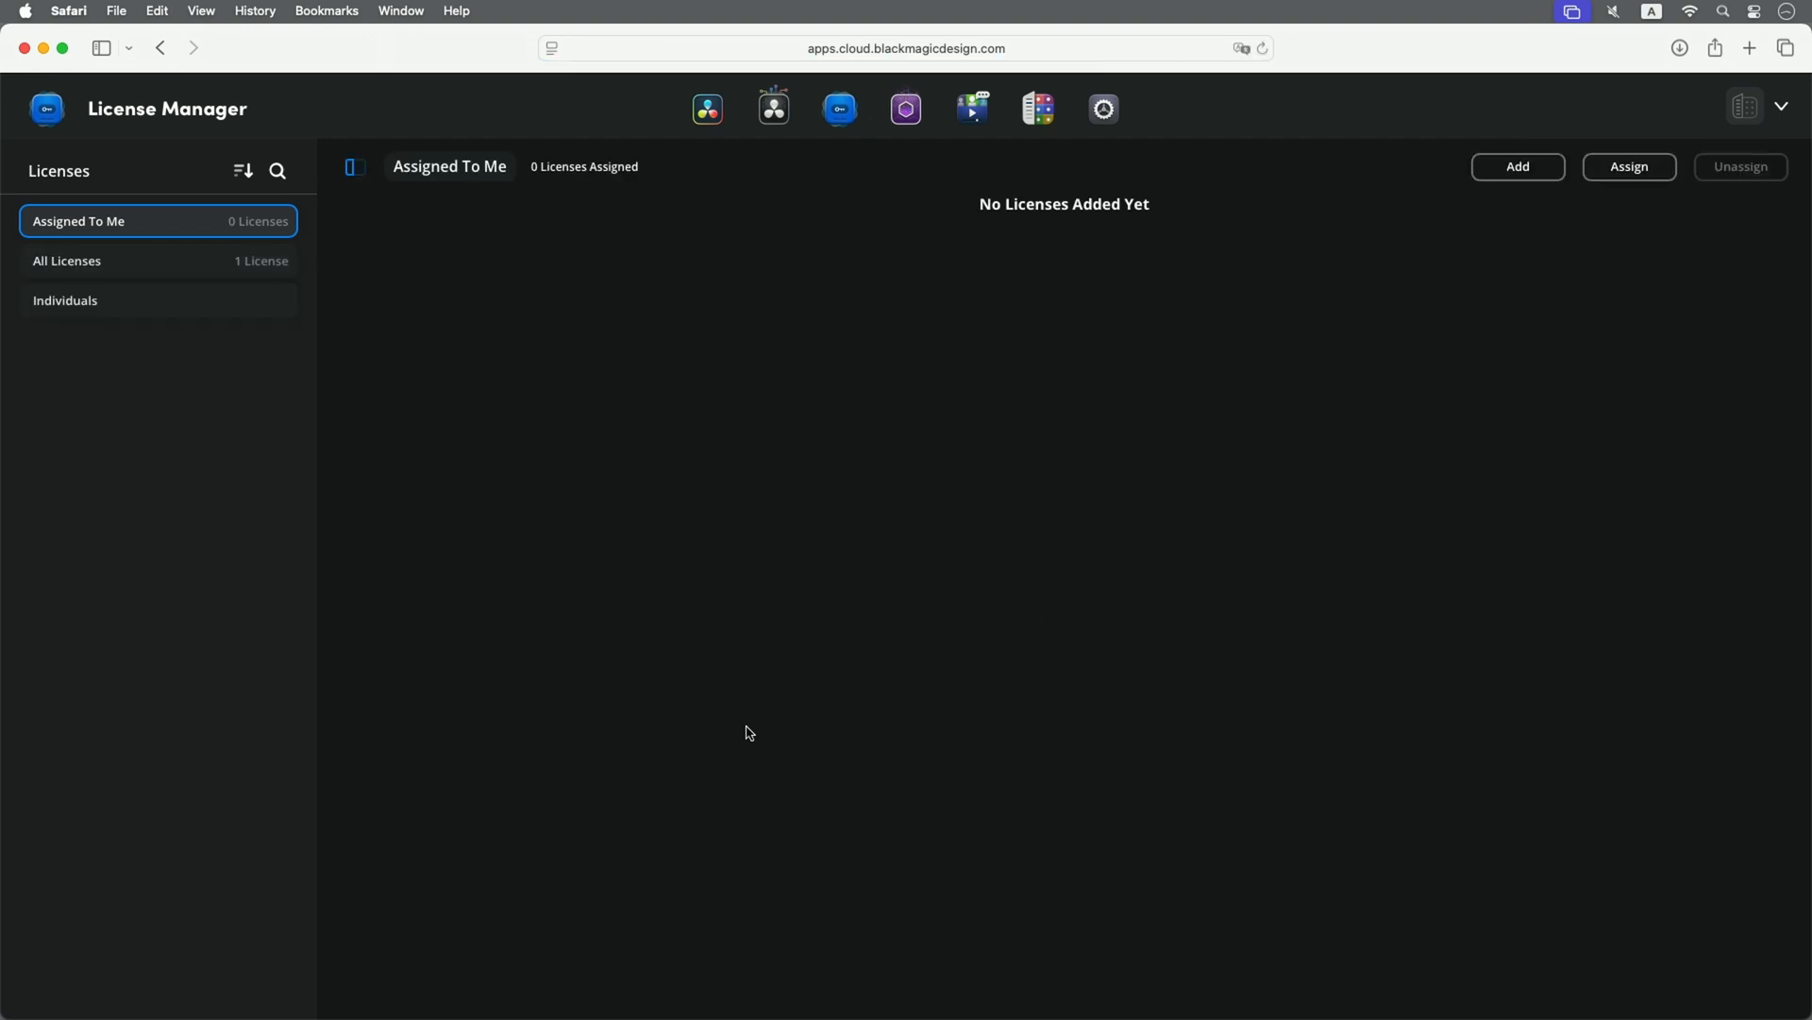
{"action": "left_click", "coordinate": [66, 300]}
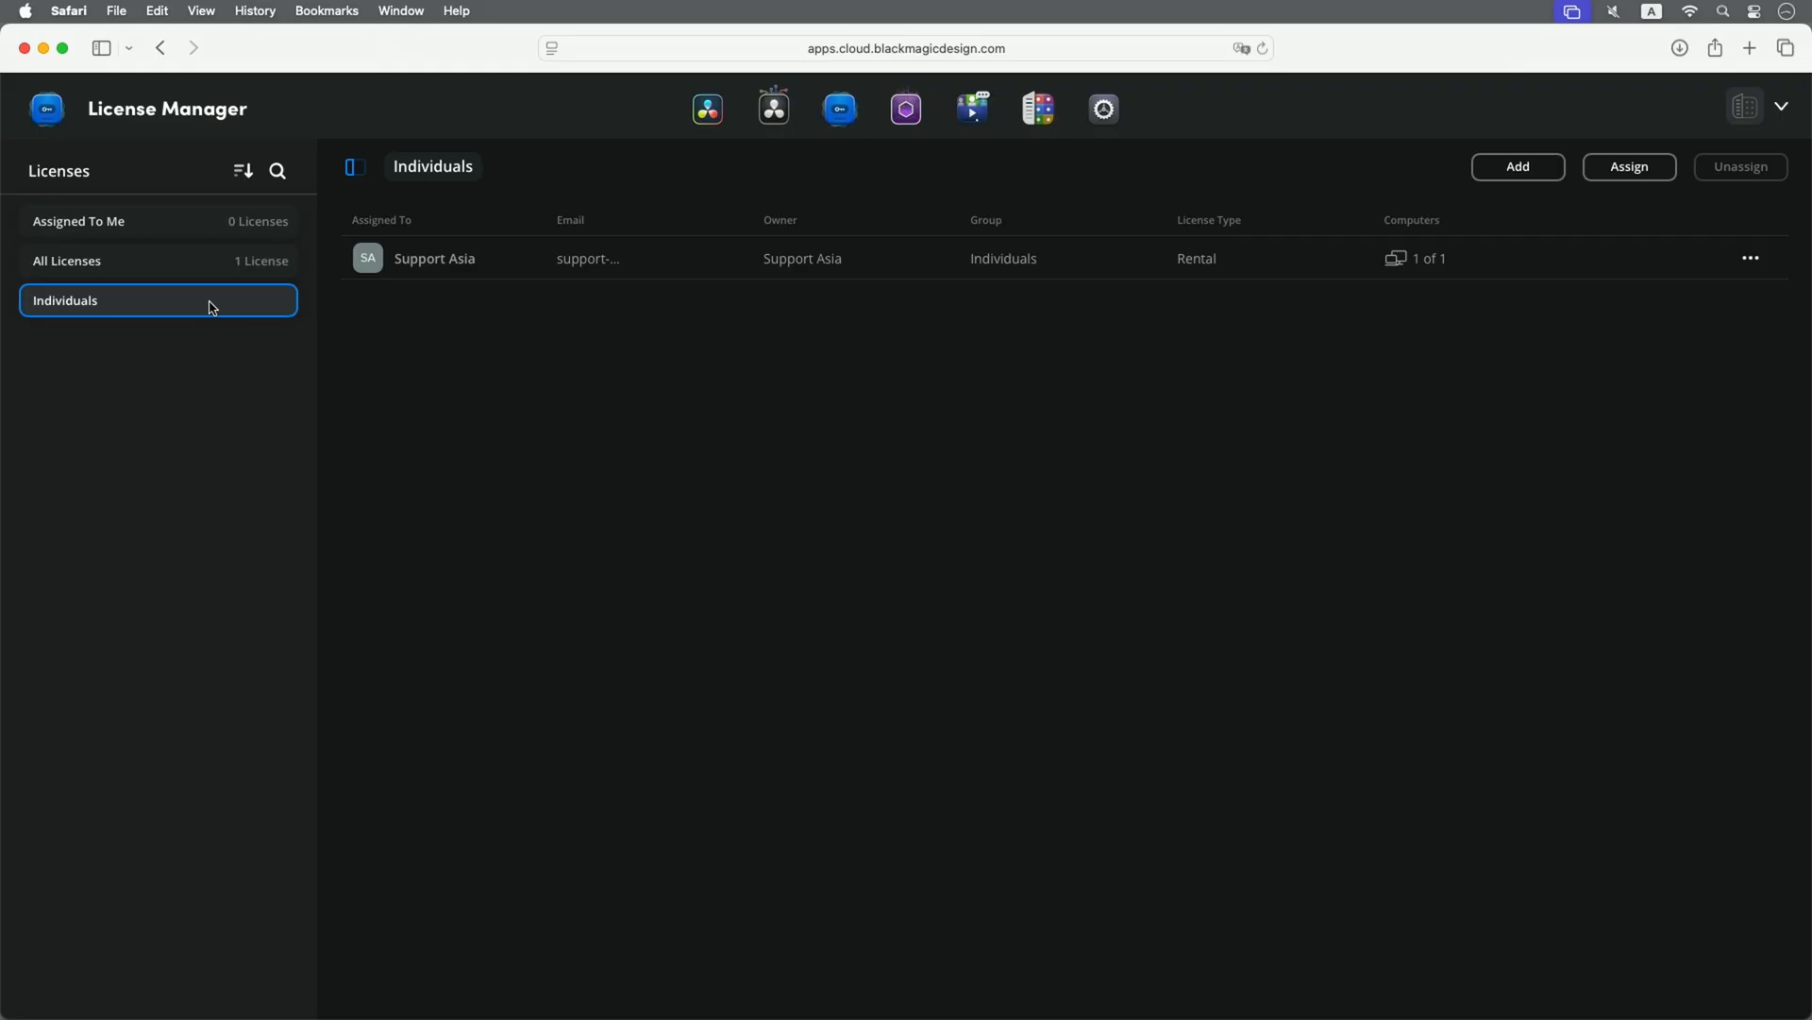
{"action": "mouse_move", "coordinate": [385, 299]}
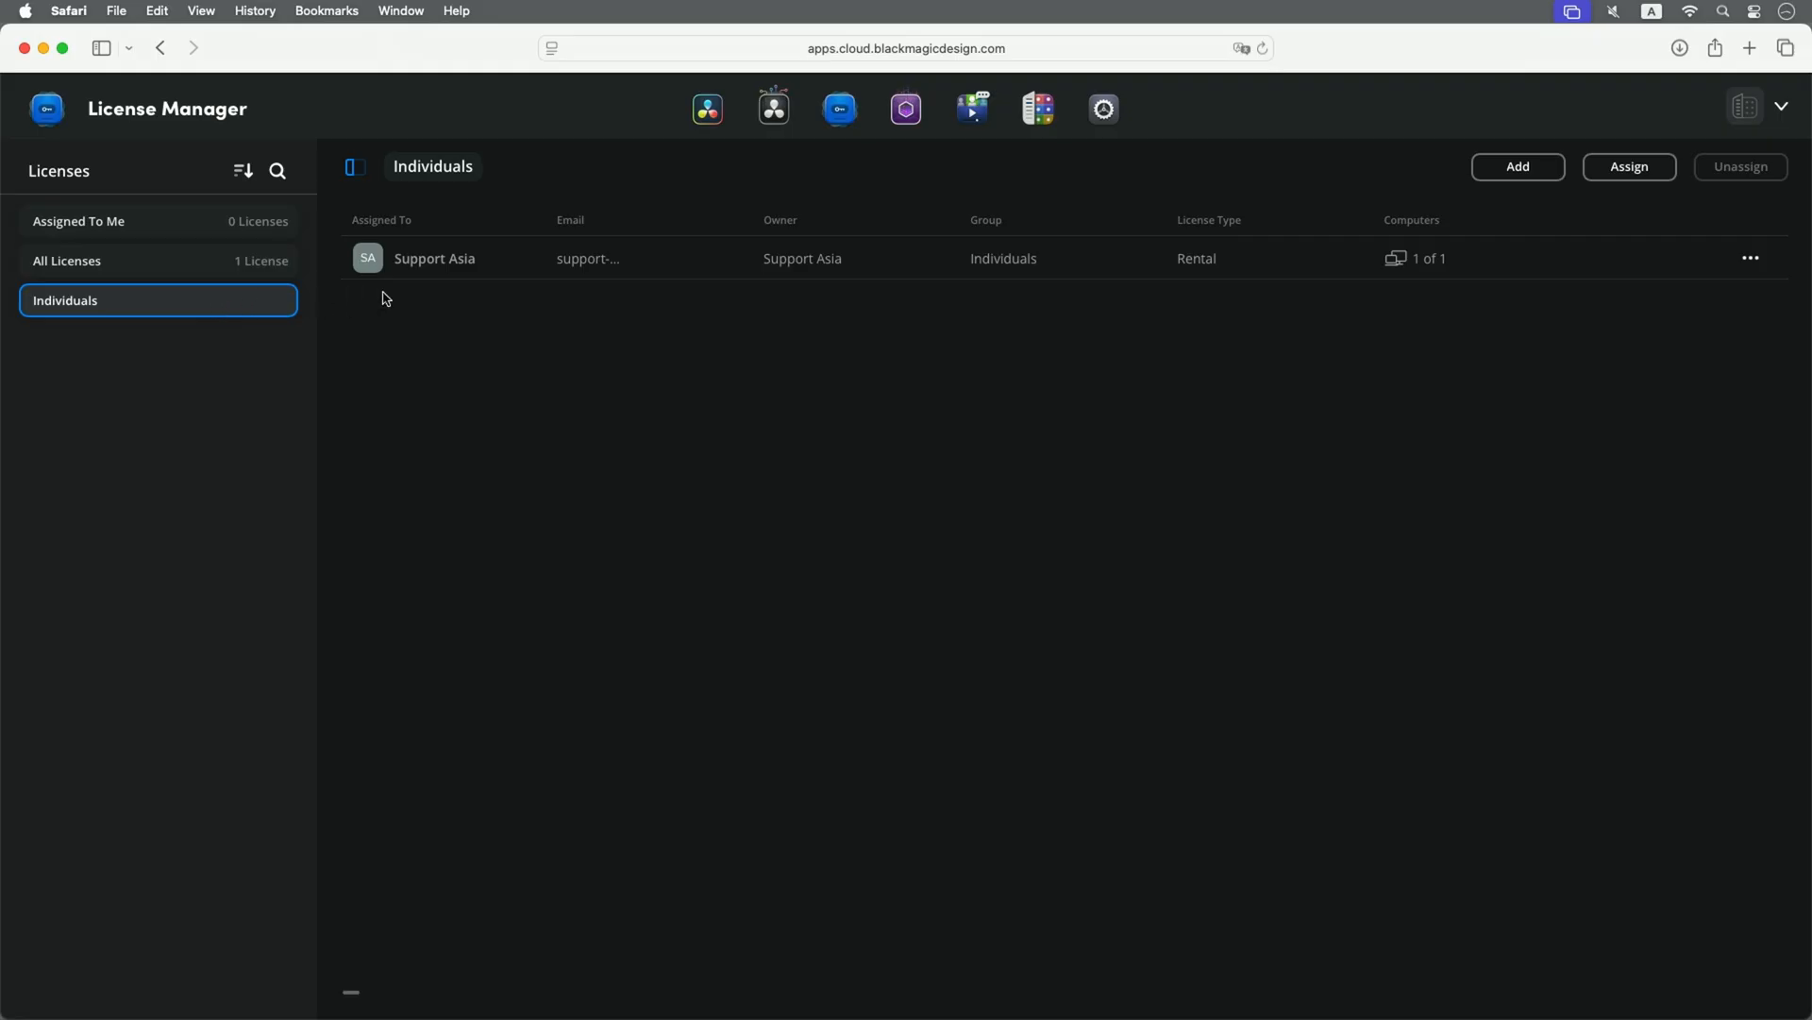
{"action": "left_click", "coordinate": [434, 259]}
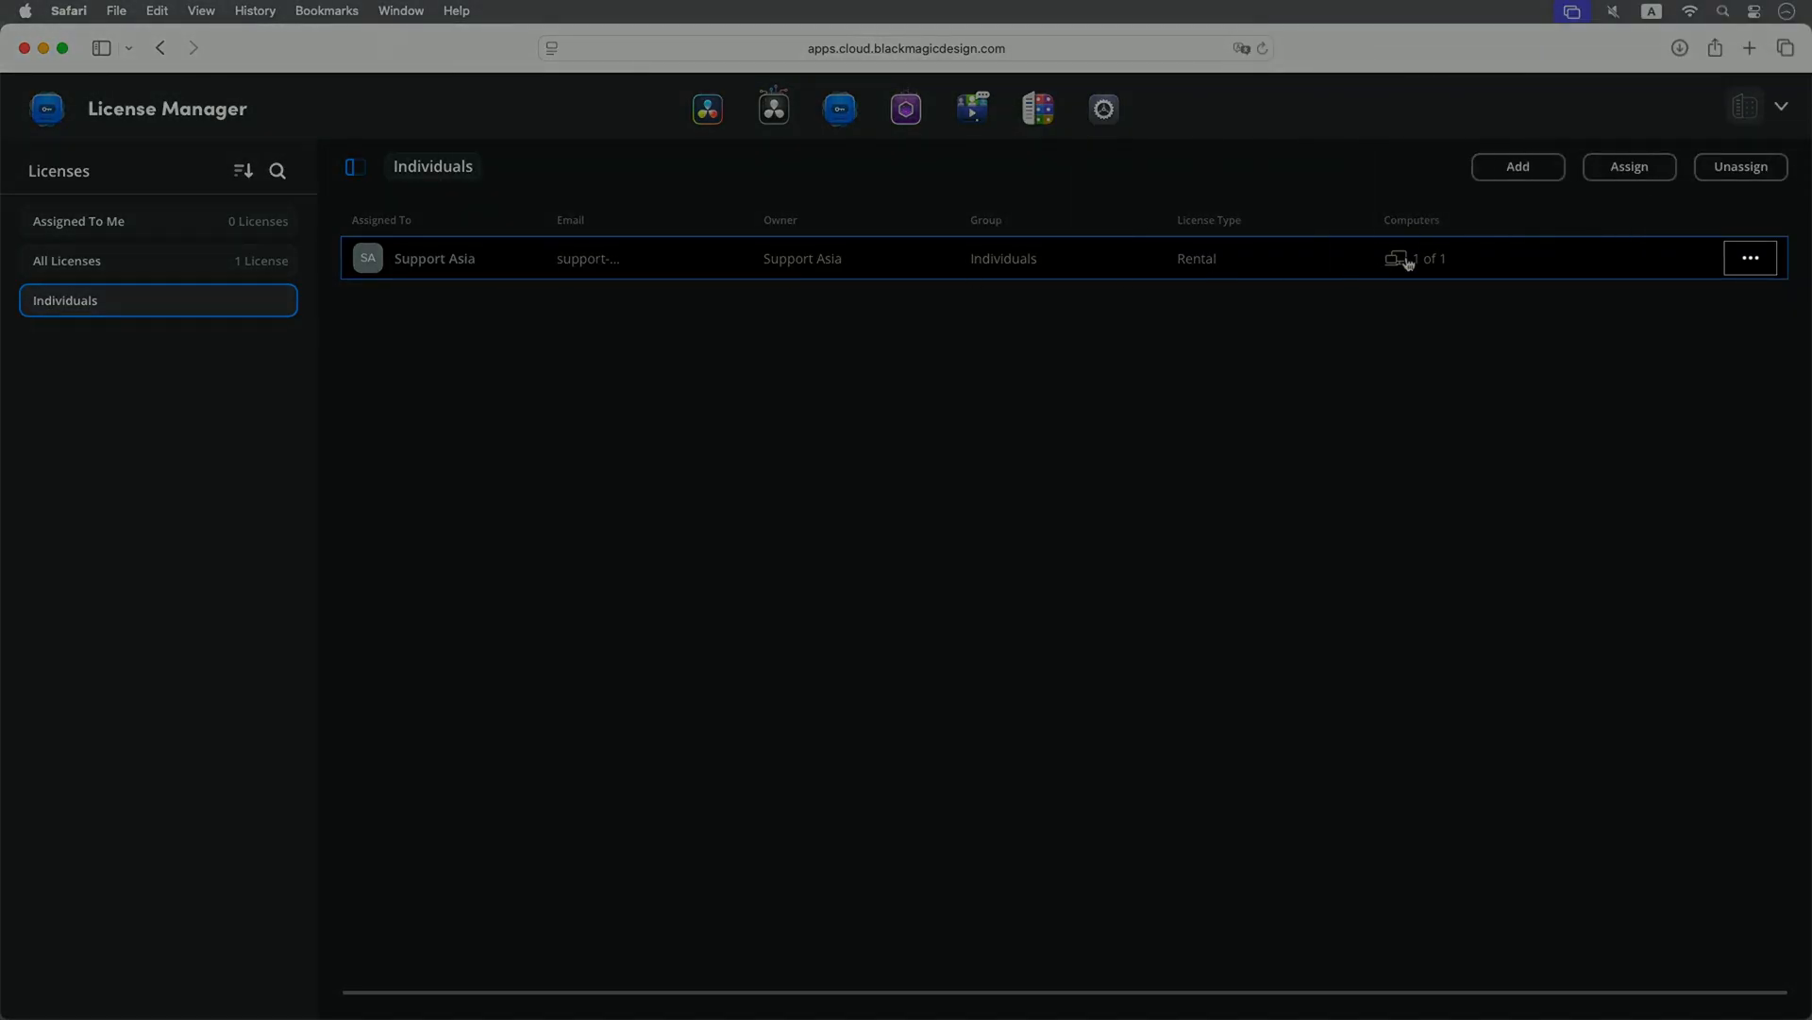
- In License Details, deactivate the Support-Asia.local session so 0 of 1 computers are in use
{"action": "left_click", "coordinate": [1748, 258]}
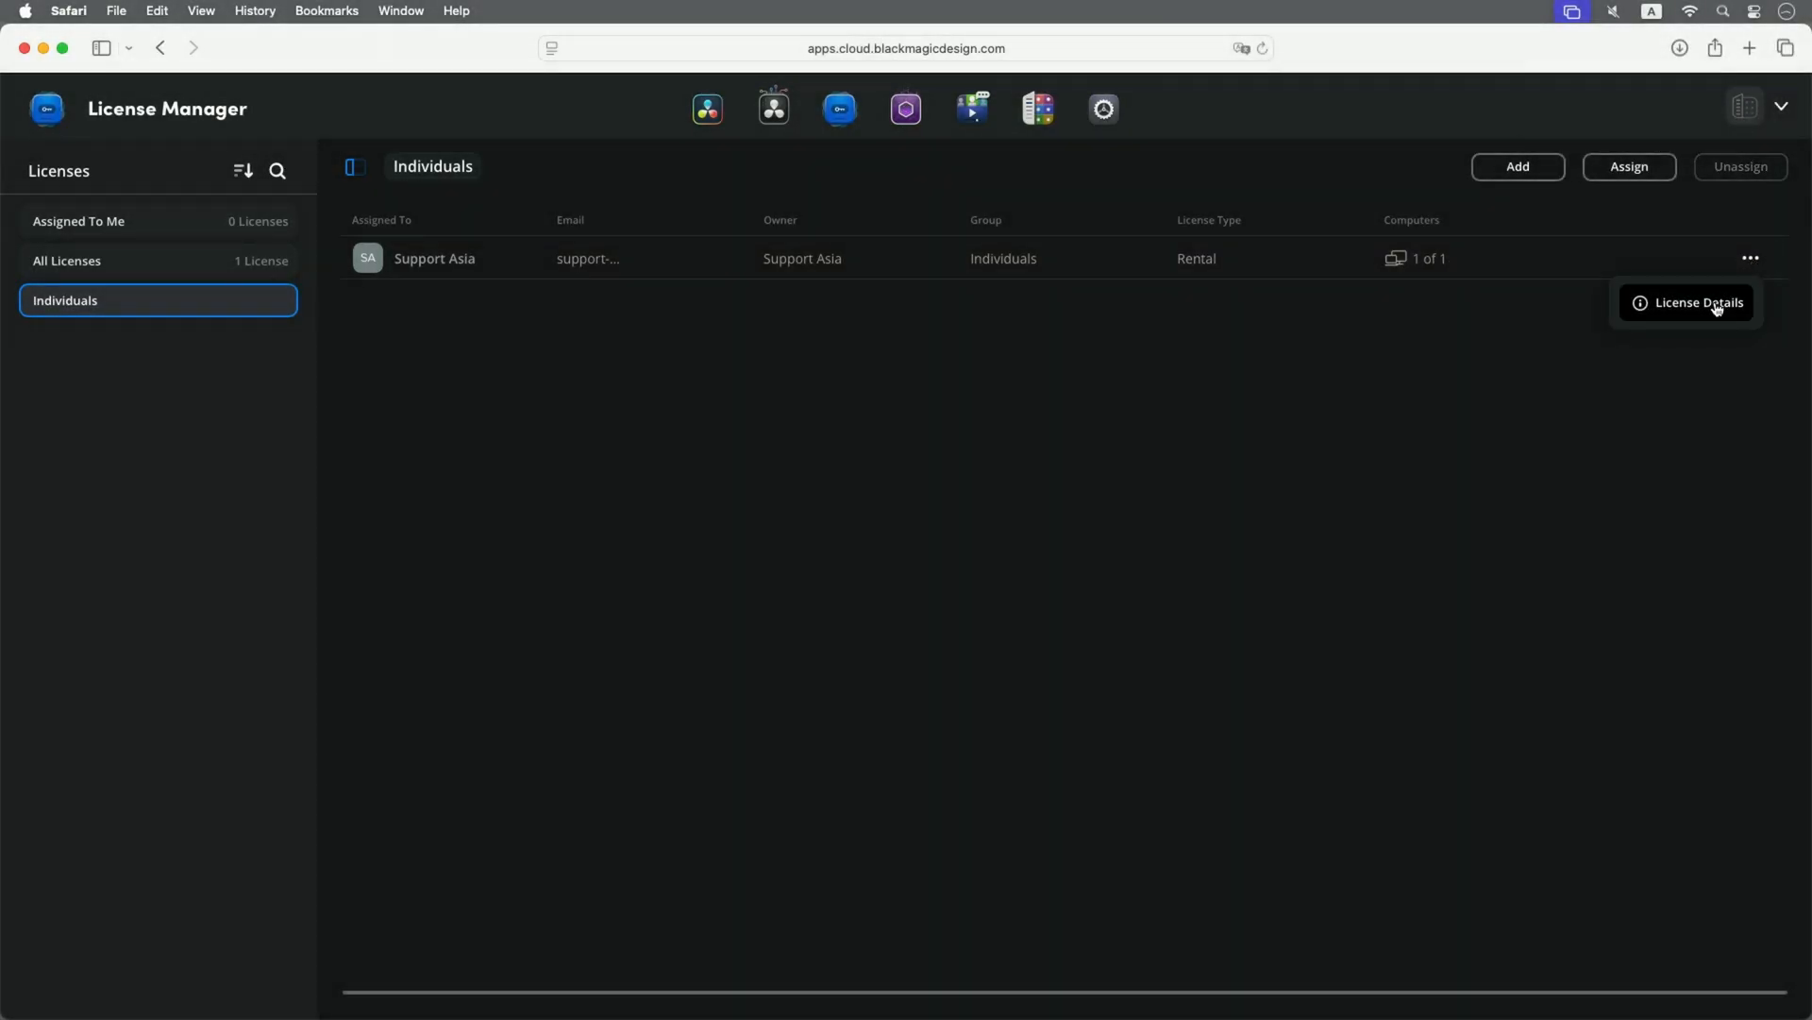
{"action": "left_click", "coordinate": [1695, 302]}
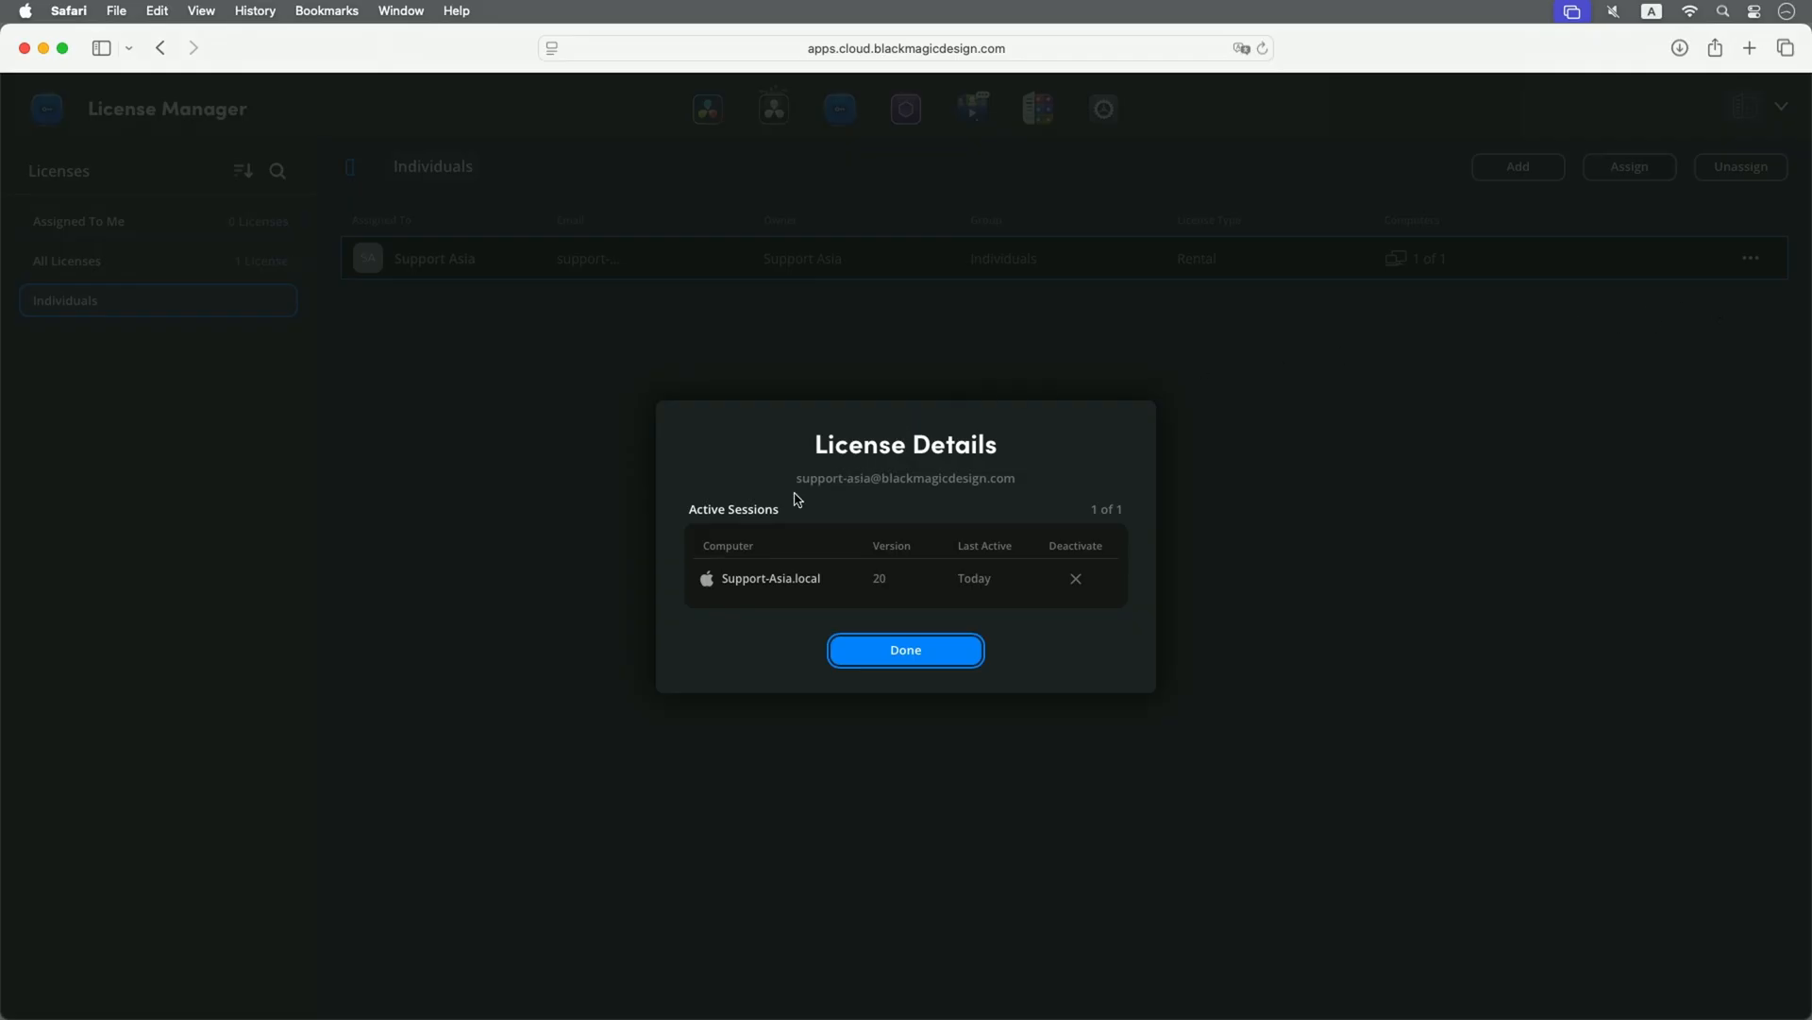
{"action": "mouse_move", "coordinate": [717, 528]}
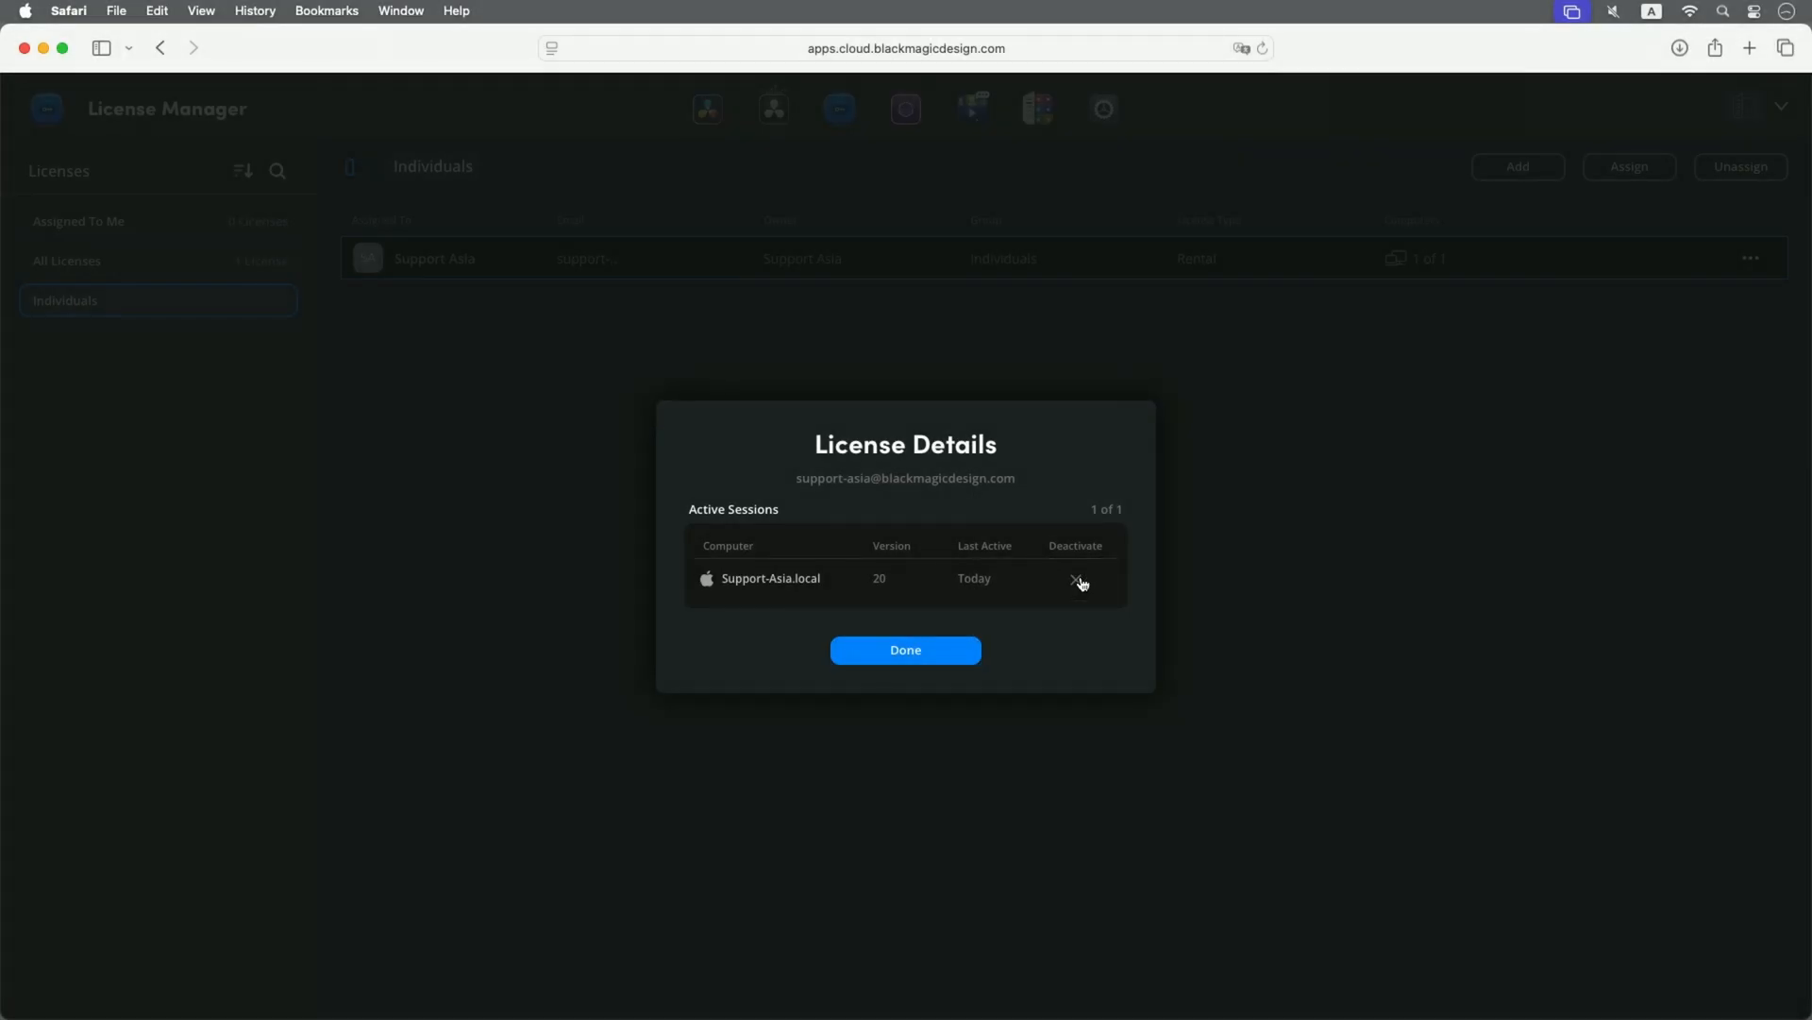
{"action": "left_click", "coordinate": [1074, 580]}
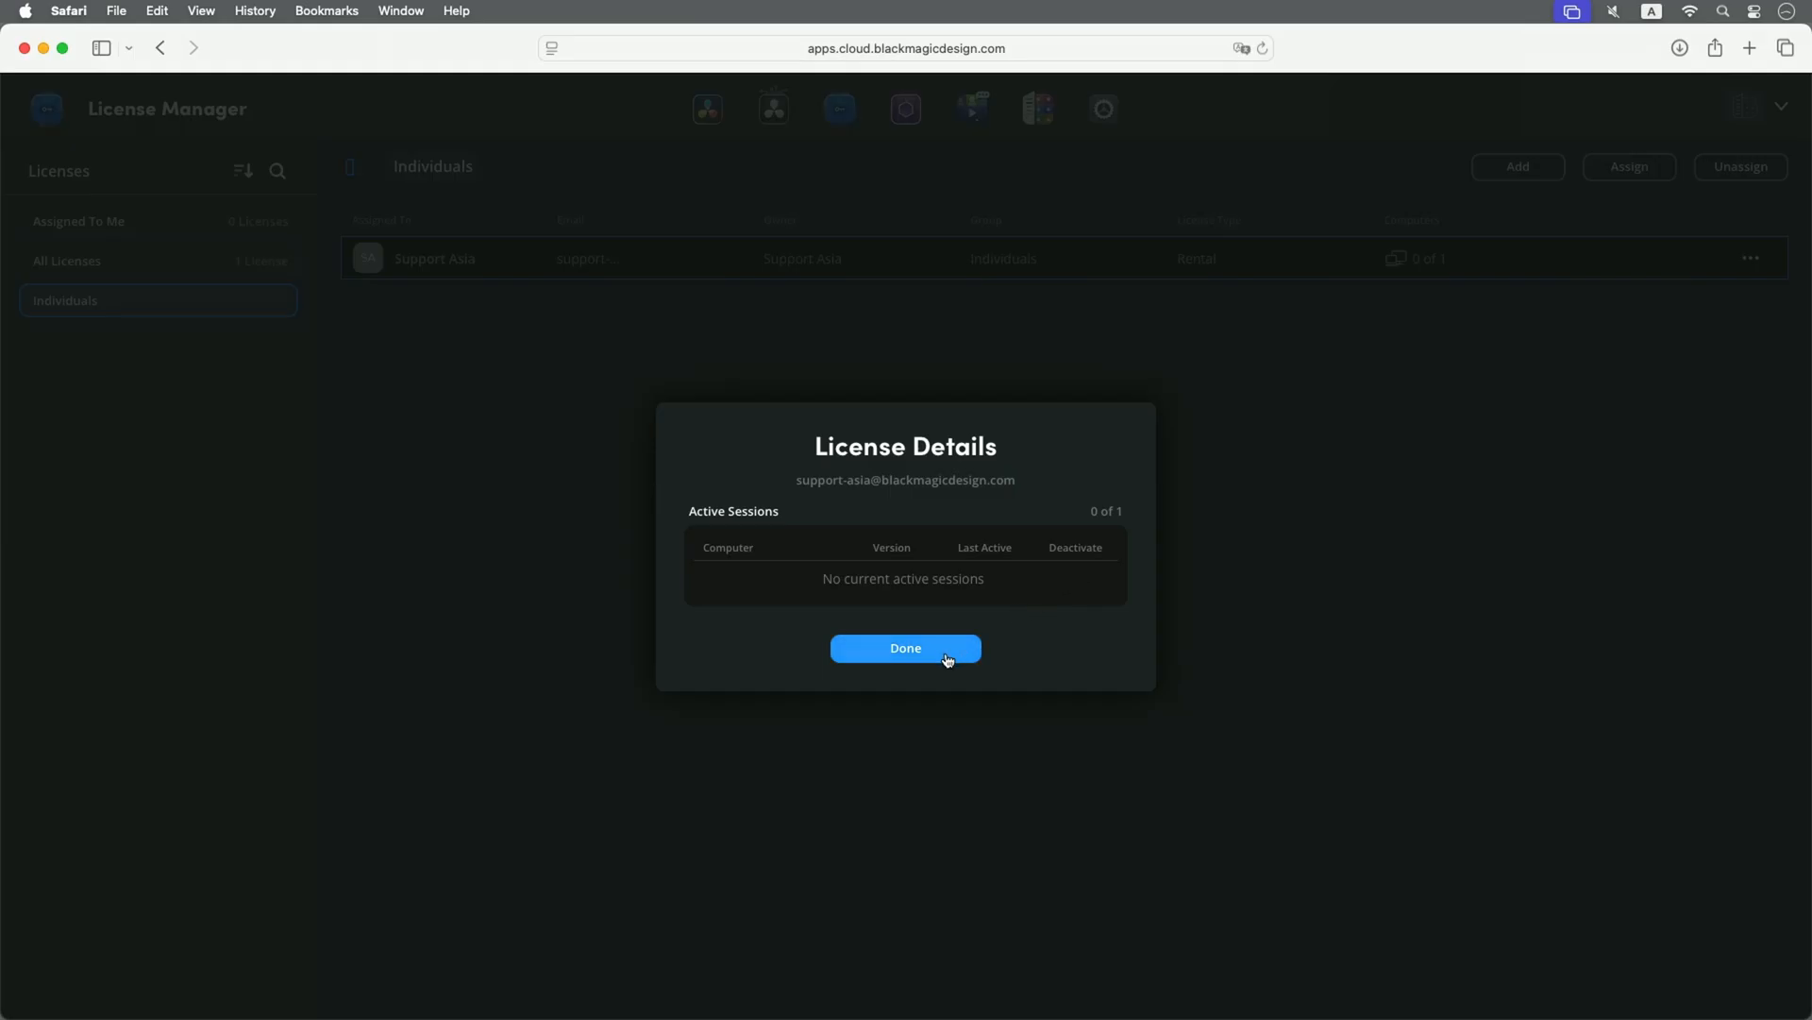
{"action": "left_click", "coordinate": [904, 647]}
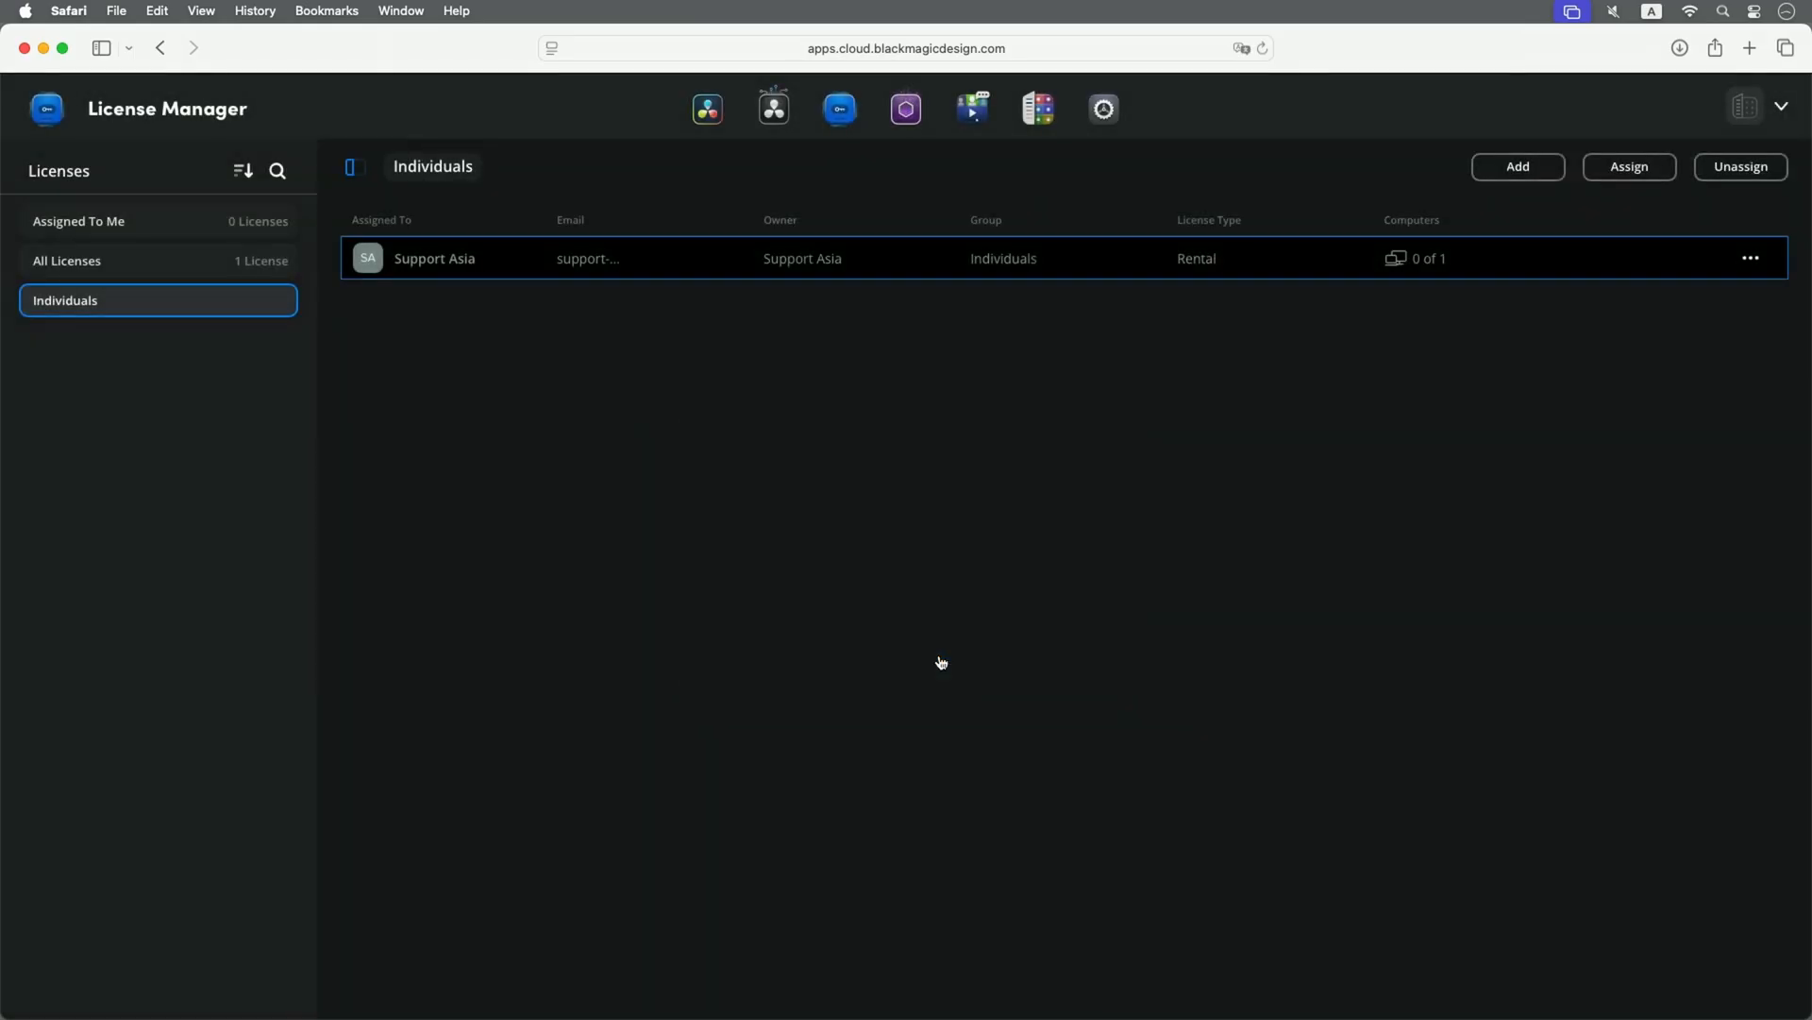
- Unassign the rental license from Support Asia, leaving no licenses assigned
{"action": "left_click", "coordinate": [1739, 166]}
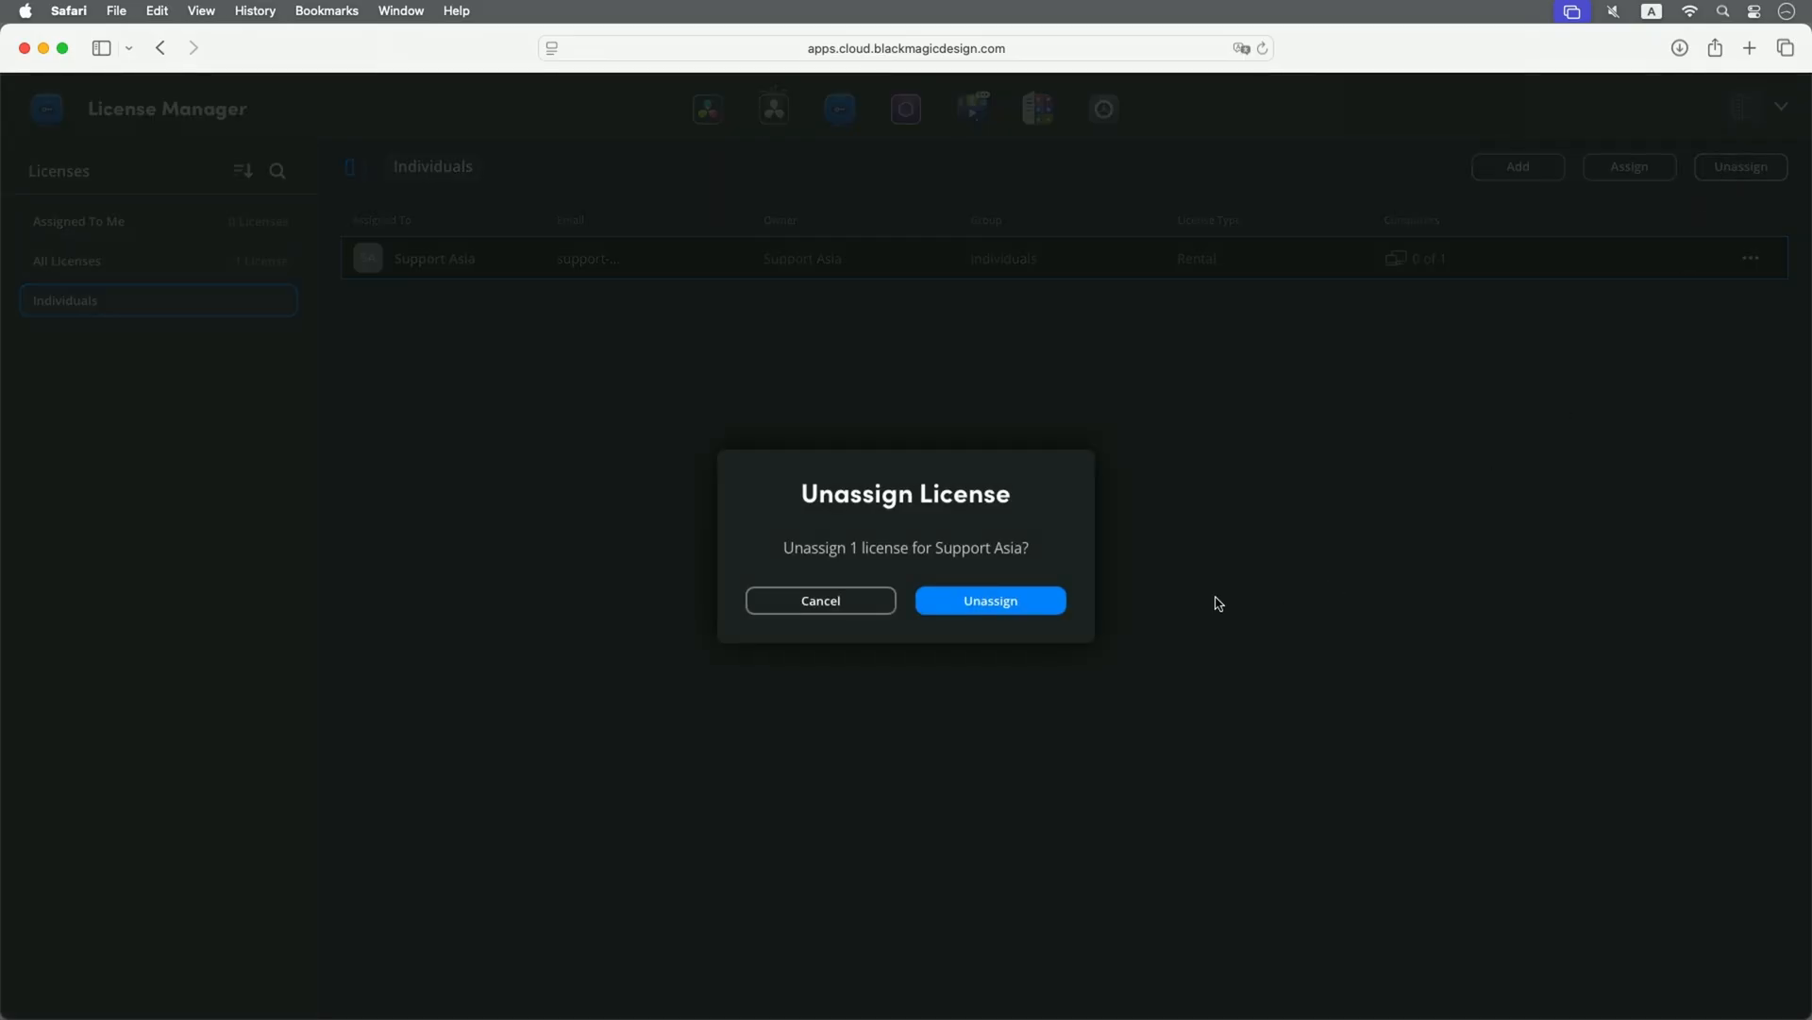
{"action": "left_click", "coordinate": [988, 600]}
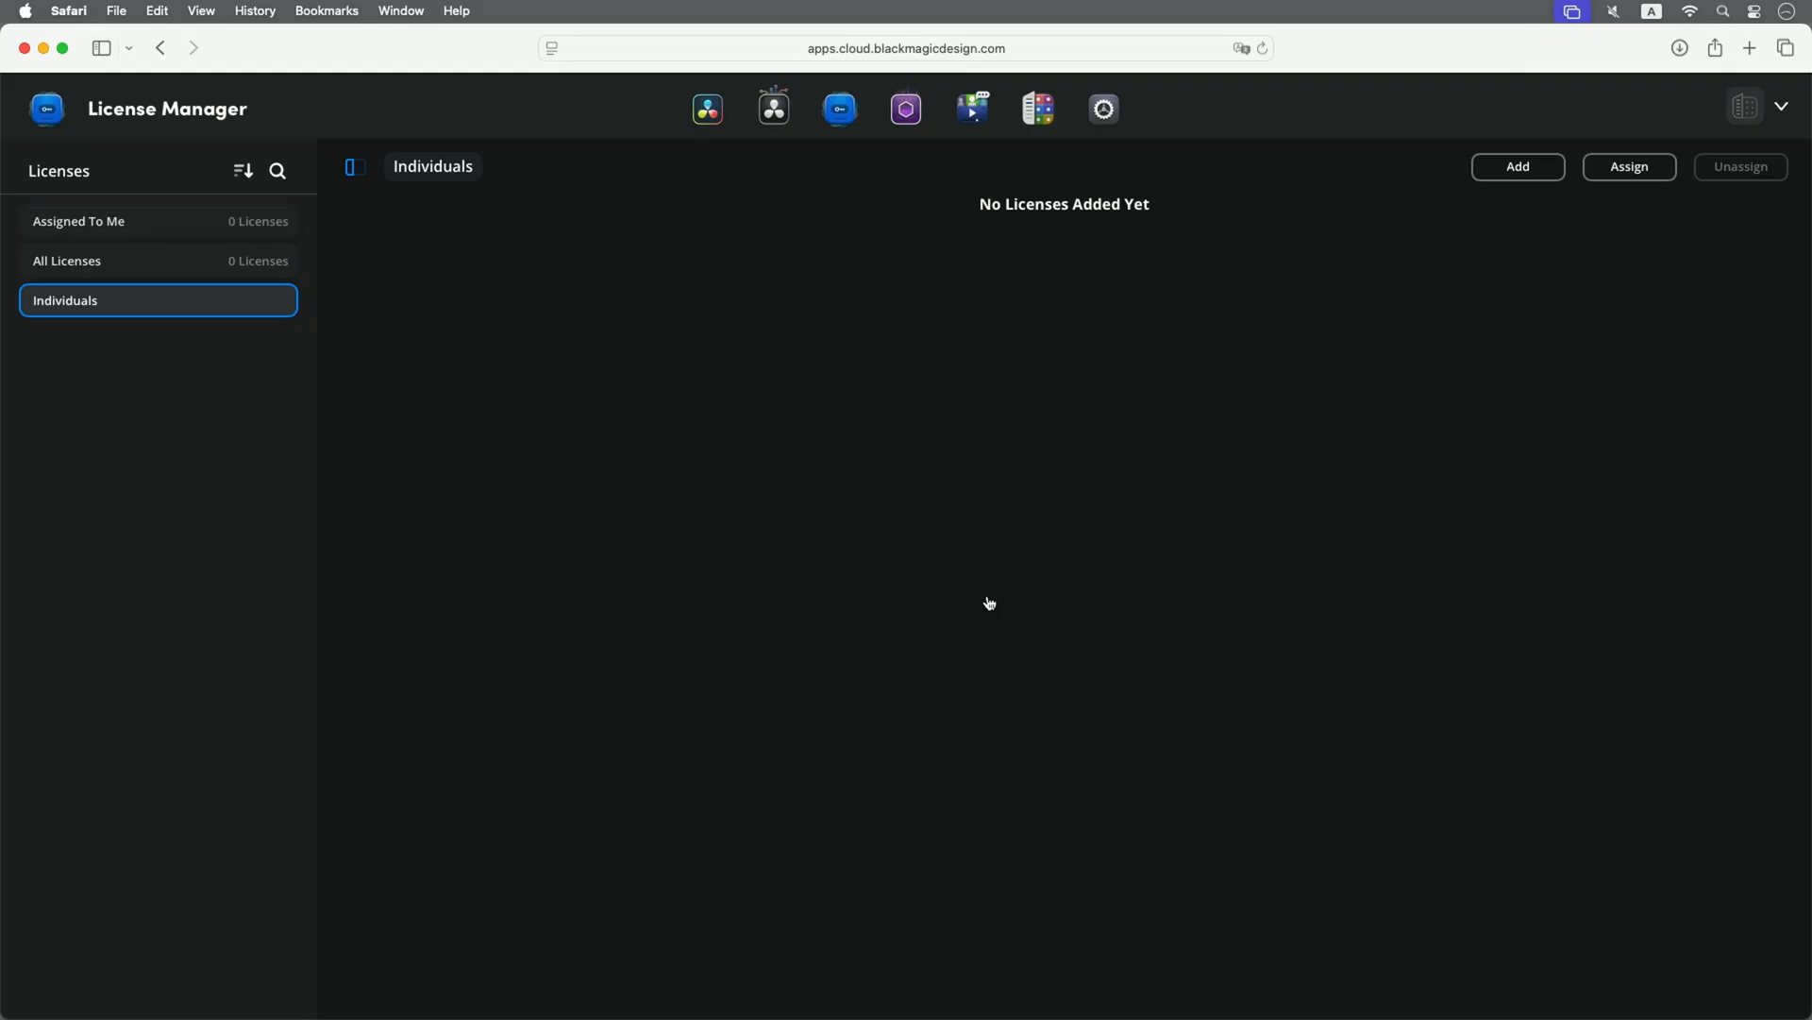
{"action": "mouse_move", "coordinate": [1033, 108]}
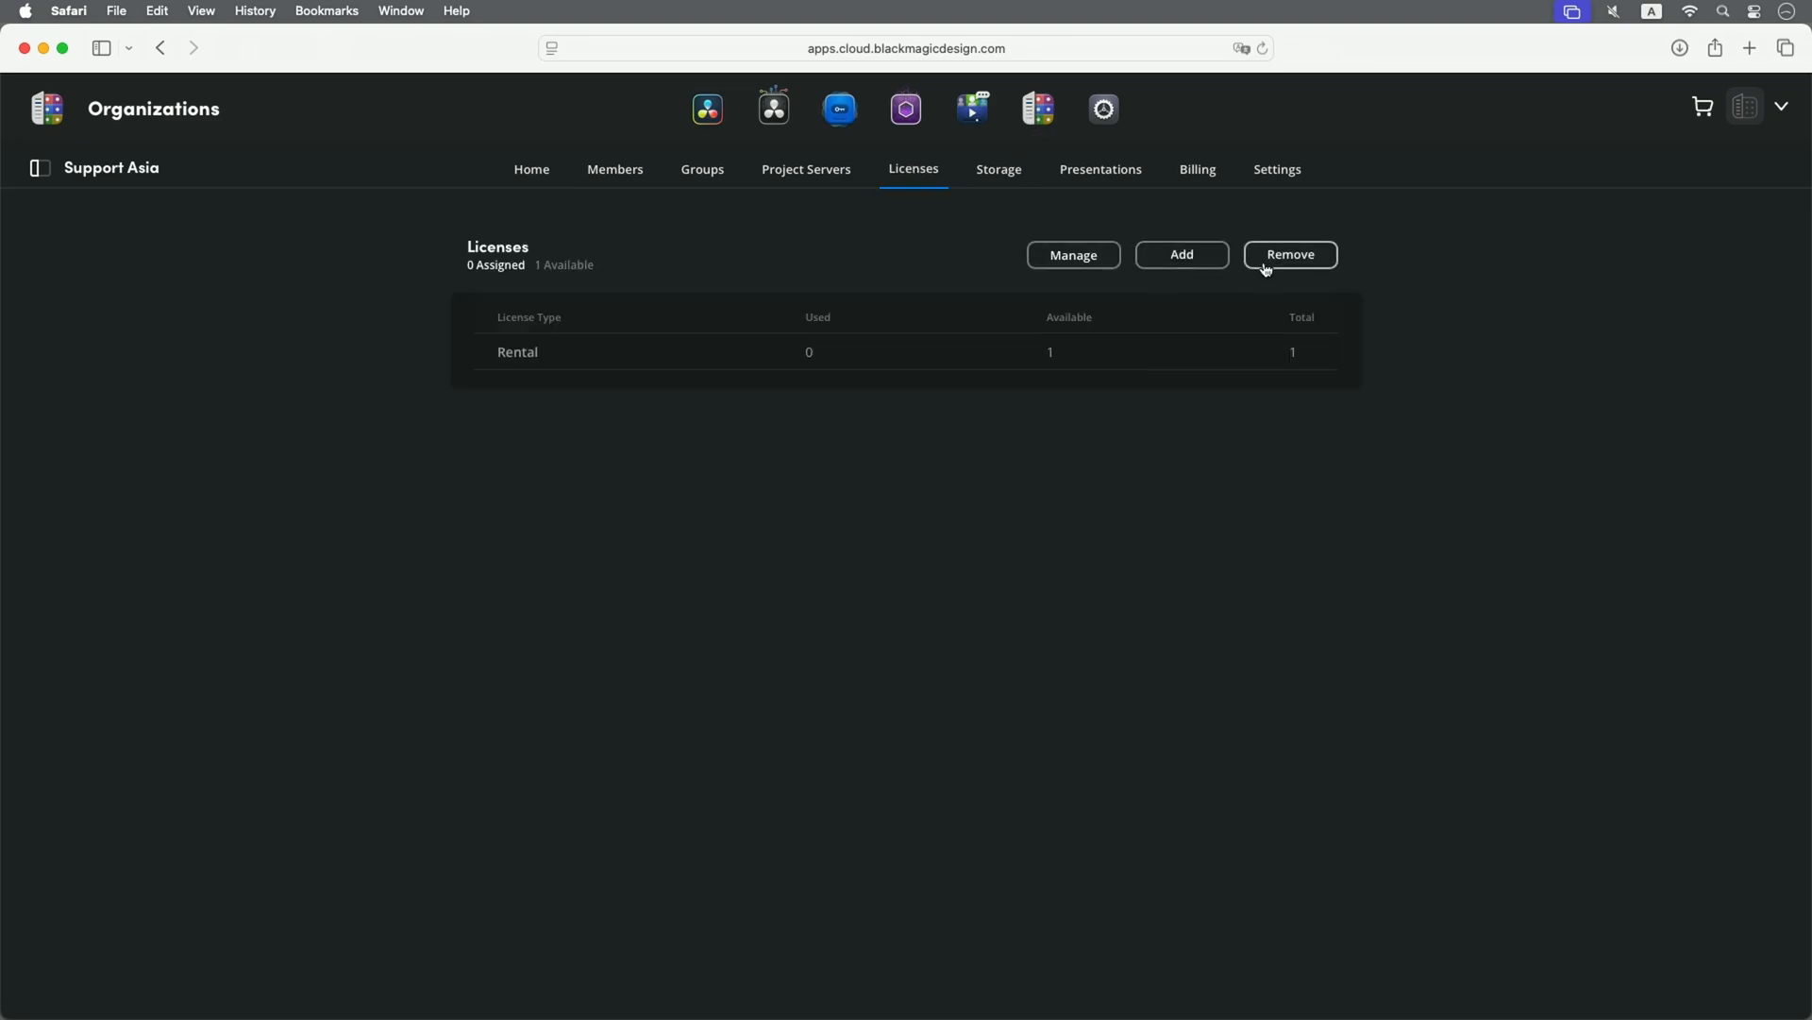
- Reduce the organization's DaVinci Resolve Studio license amount from 1 to 0 and confirm removal
{"action": "left_click", "coordinate": [1289, 255]}
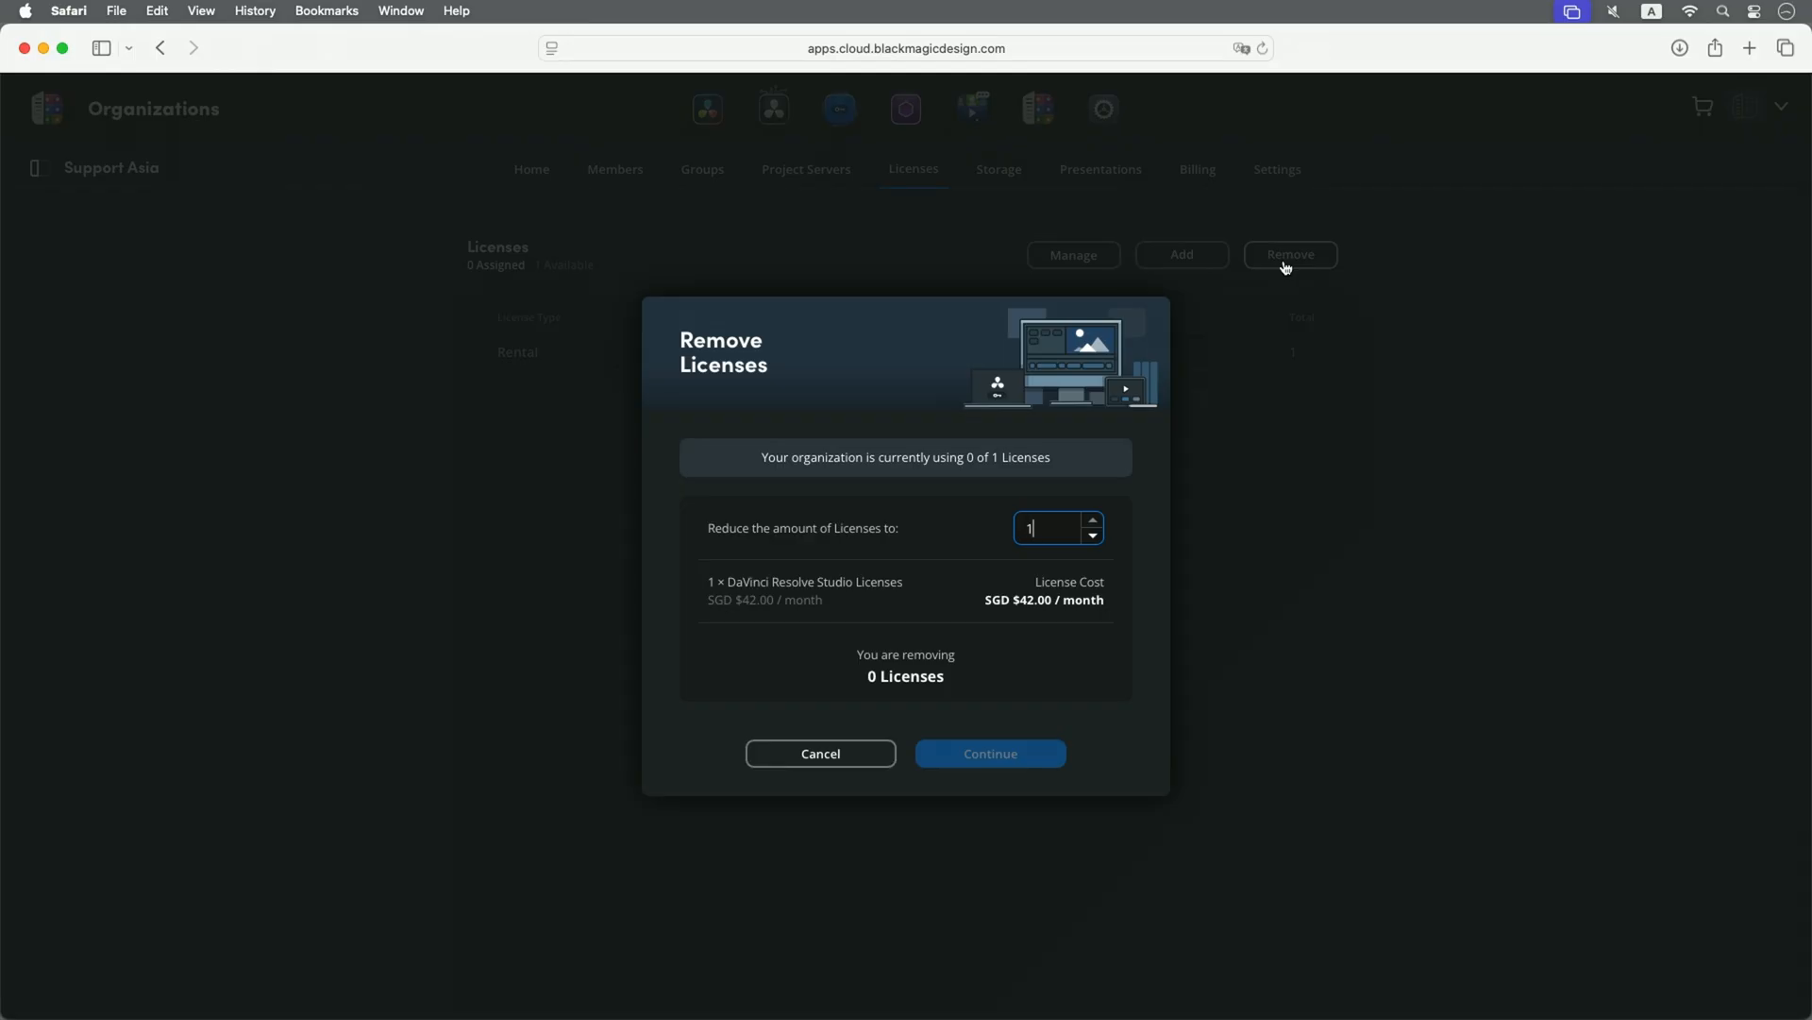
{"action": "left_click", "coordinate": [1092, 537]}
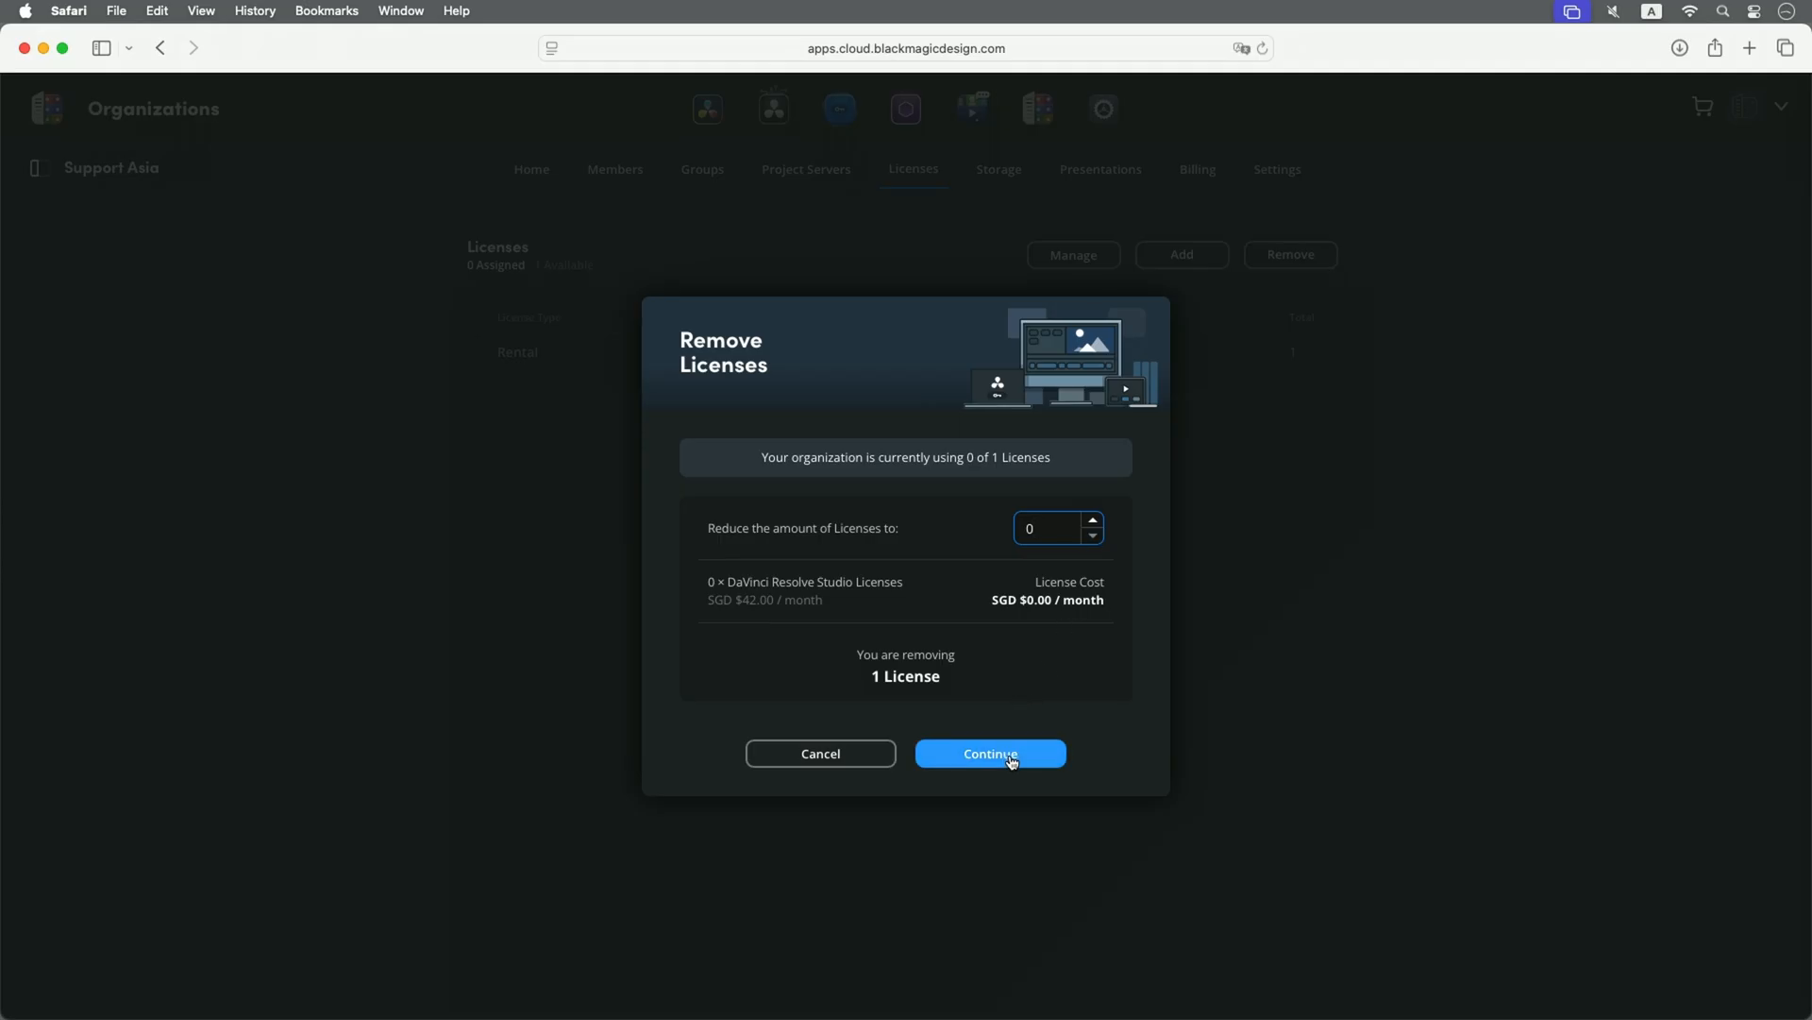
{"action": "left_click", "coordinate": [988, 753]}
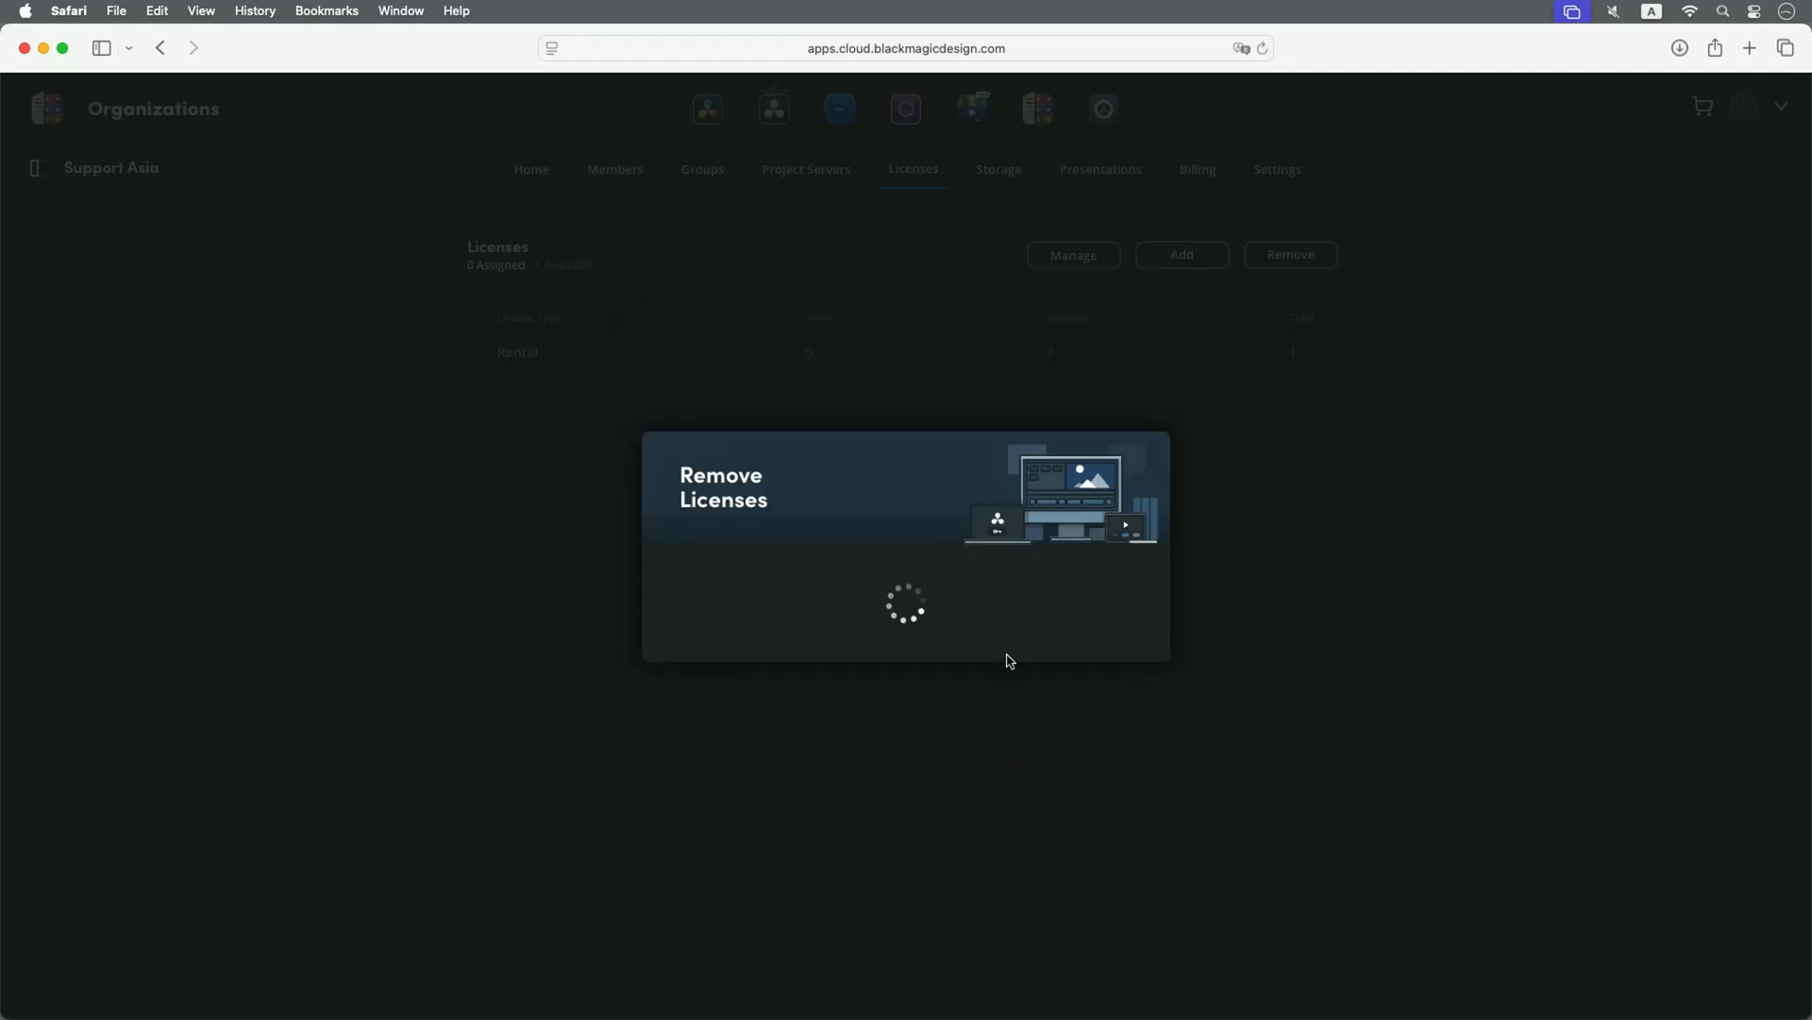